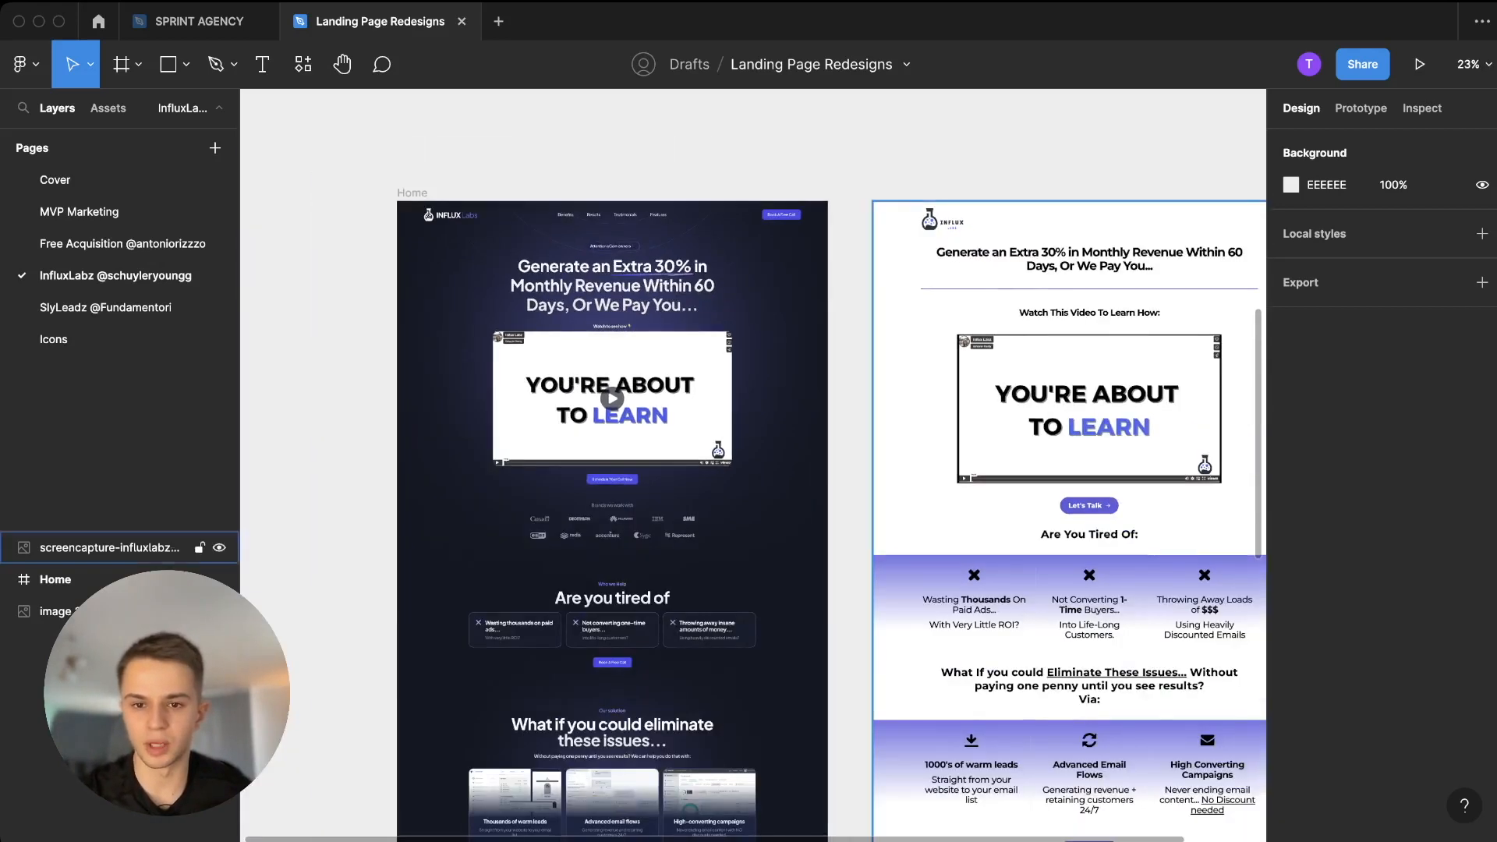
# Scroll the canvas to bring the original light InfluxLabz screenshot into view at 50%.
pyautogui.scroll(-3)
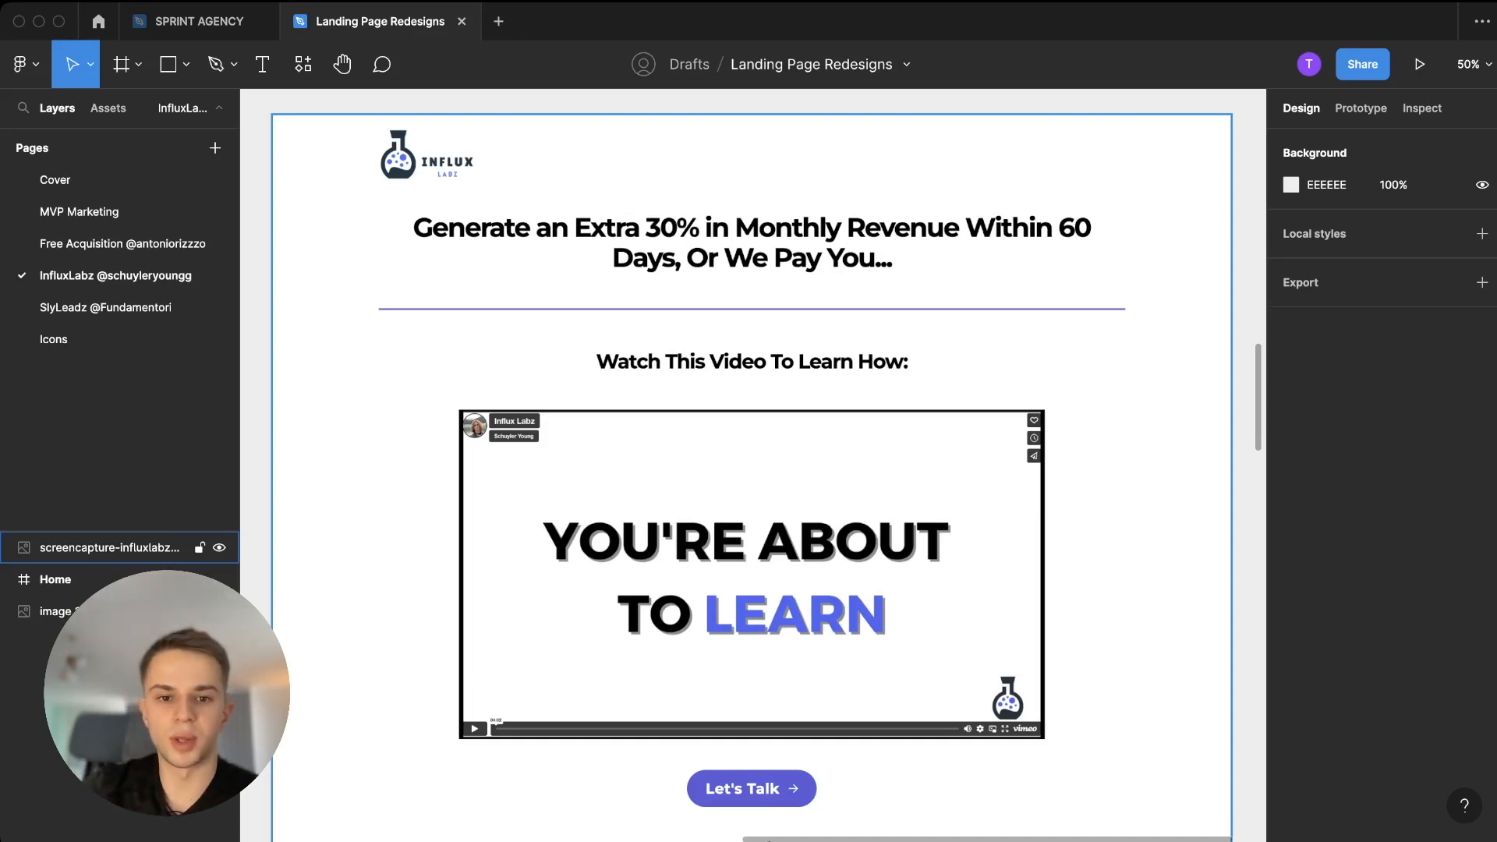
# Review the original InfluxLabz screenshot top to bottom and select it.
pyautogui.scroll(-3)
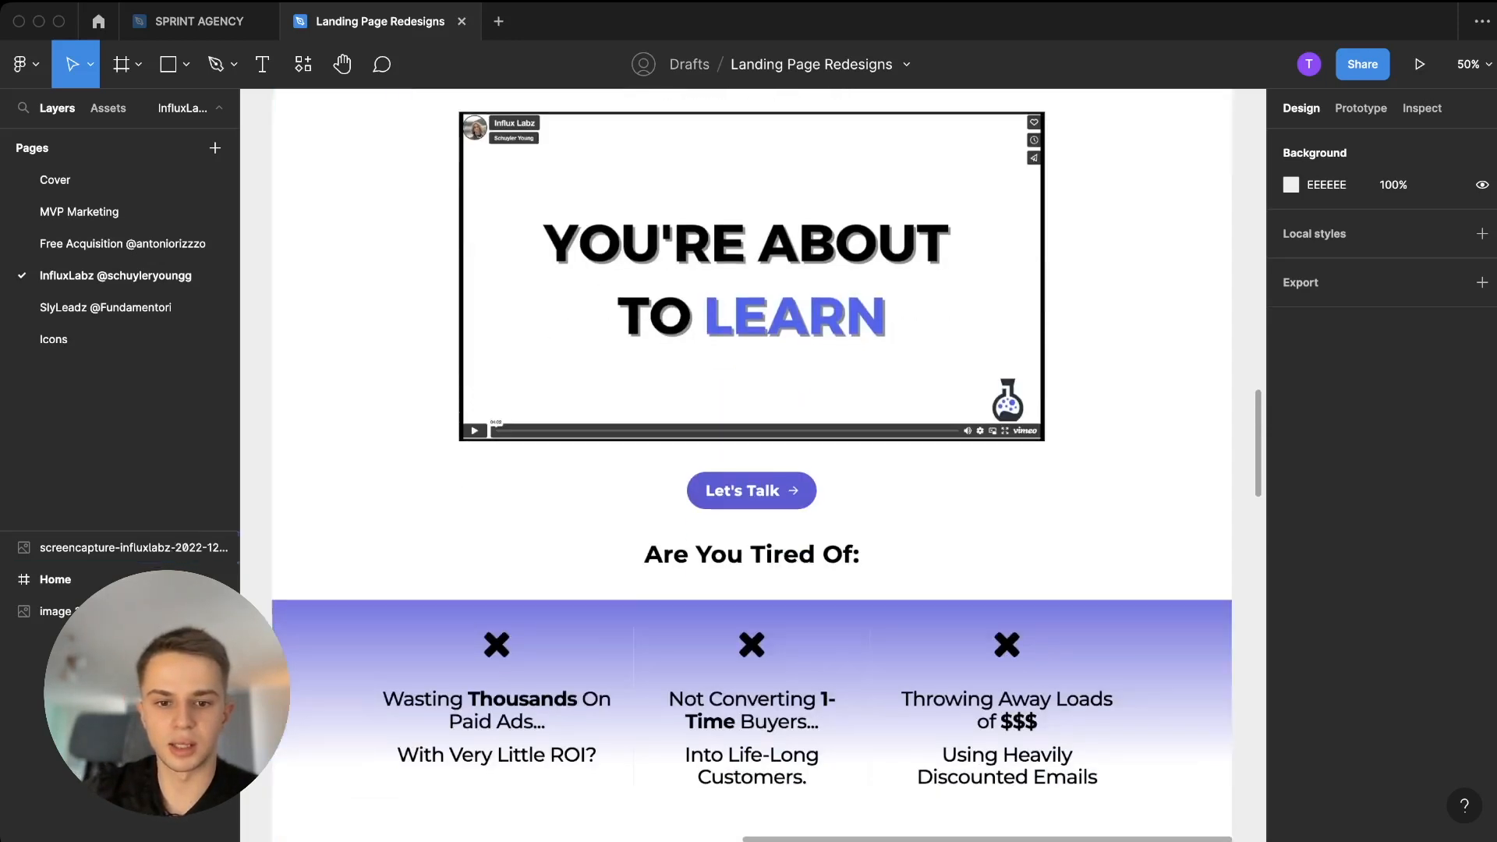
pyautogui.scroll(-3)
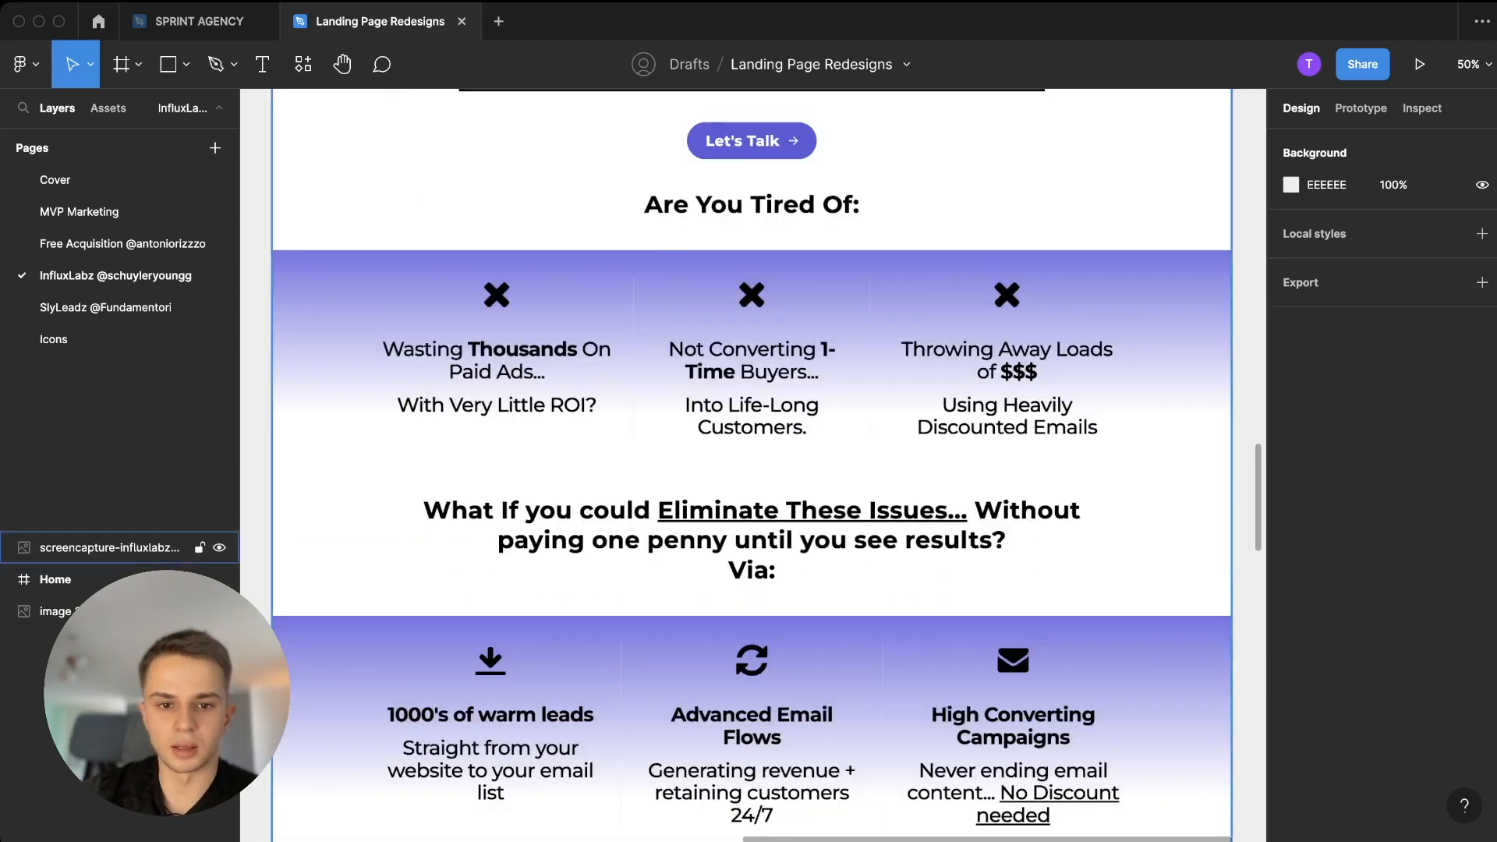
pyautogui.scroll(-3)
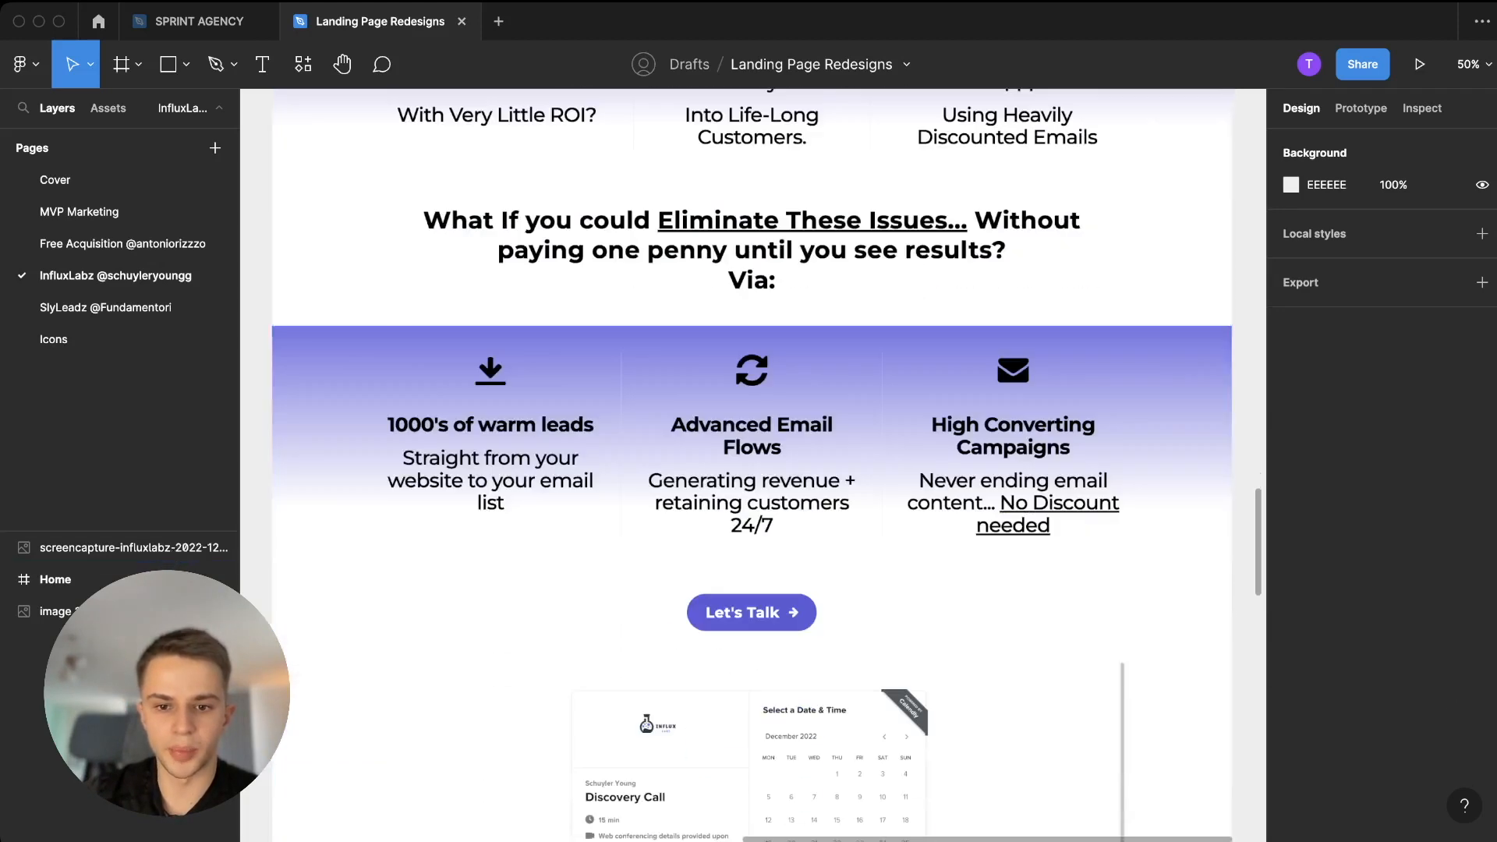
pyautogui.scroll(-3)
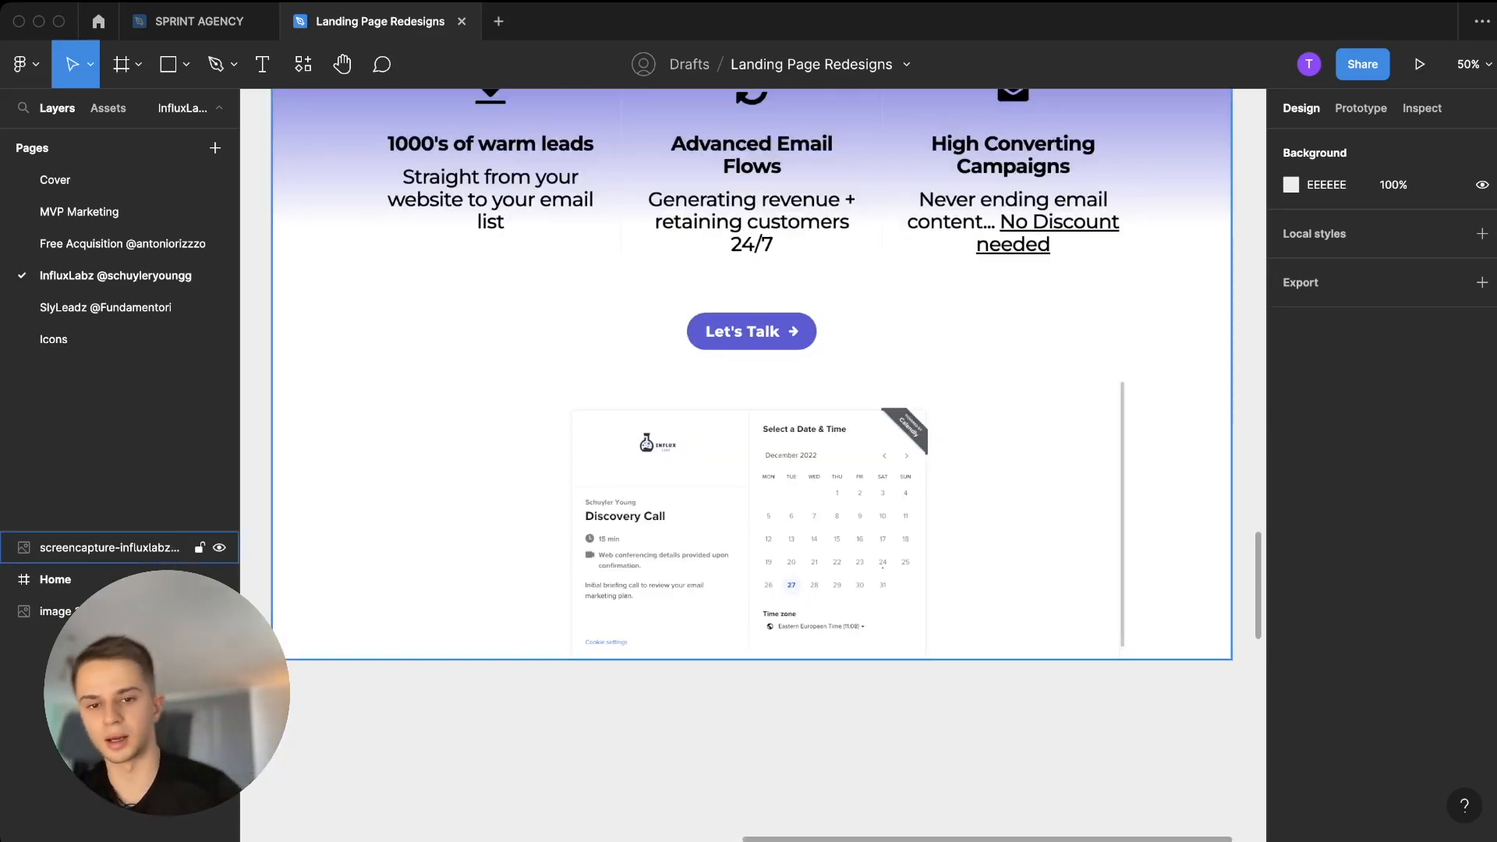
pyautogui.scroll(3)
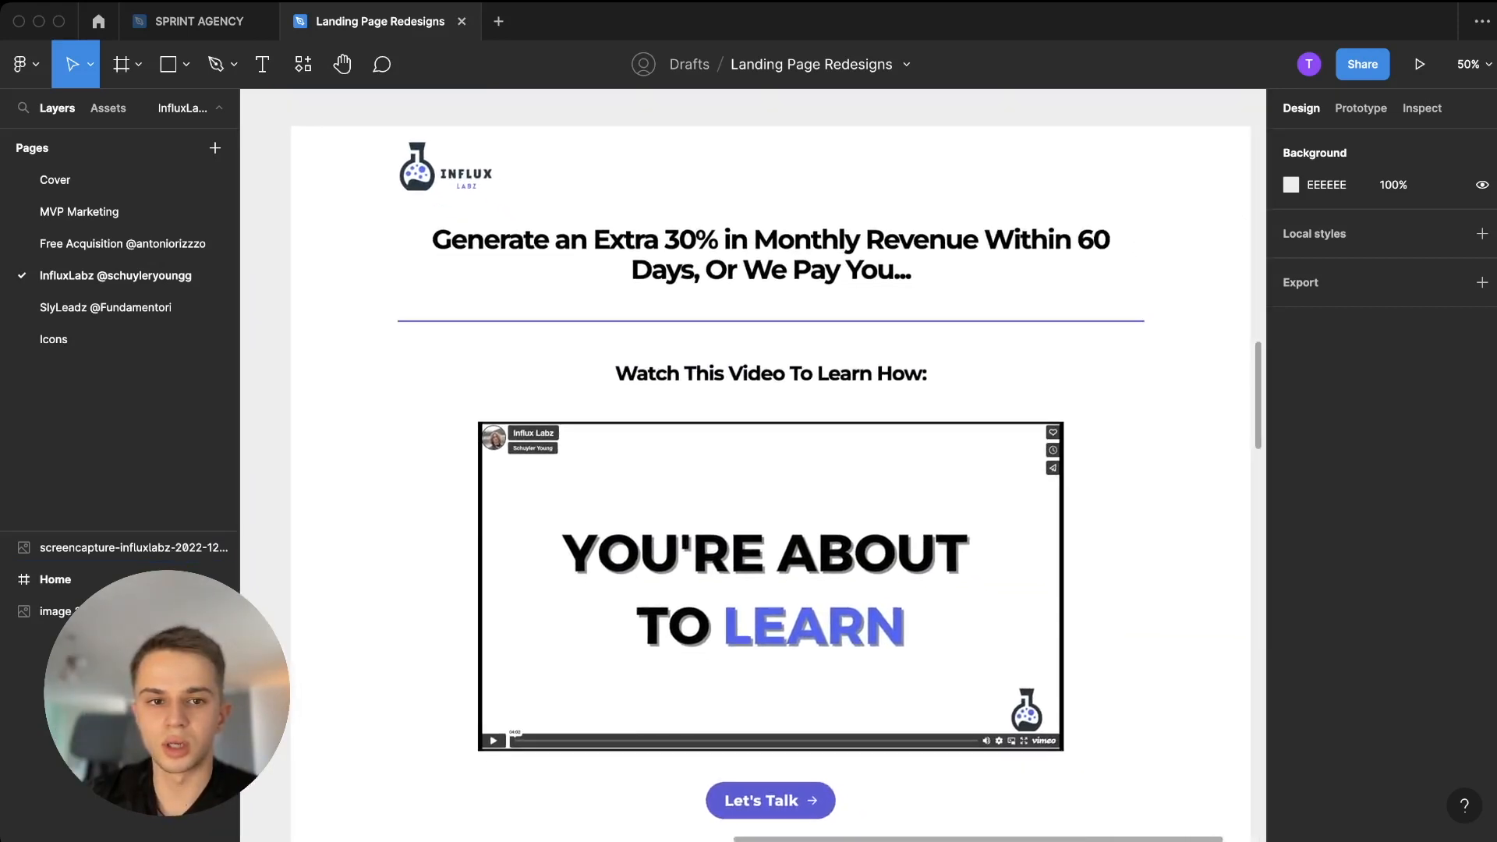
pyautogui.click(132, 547)
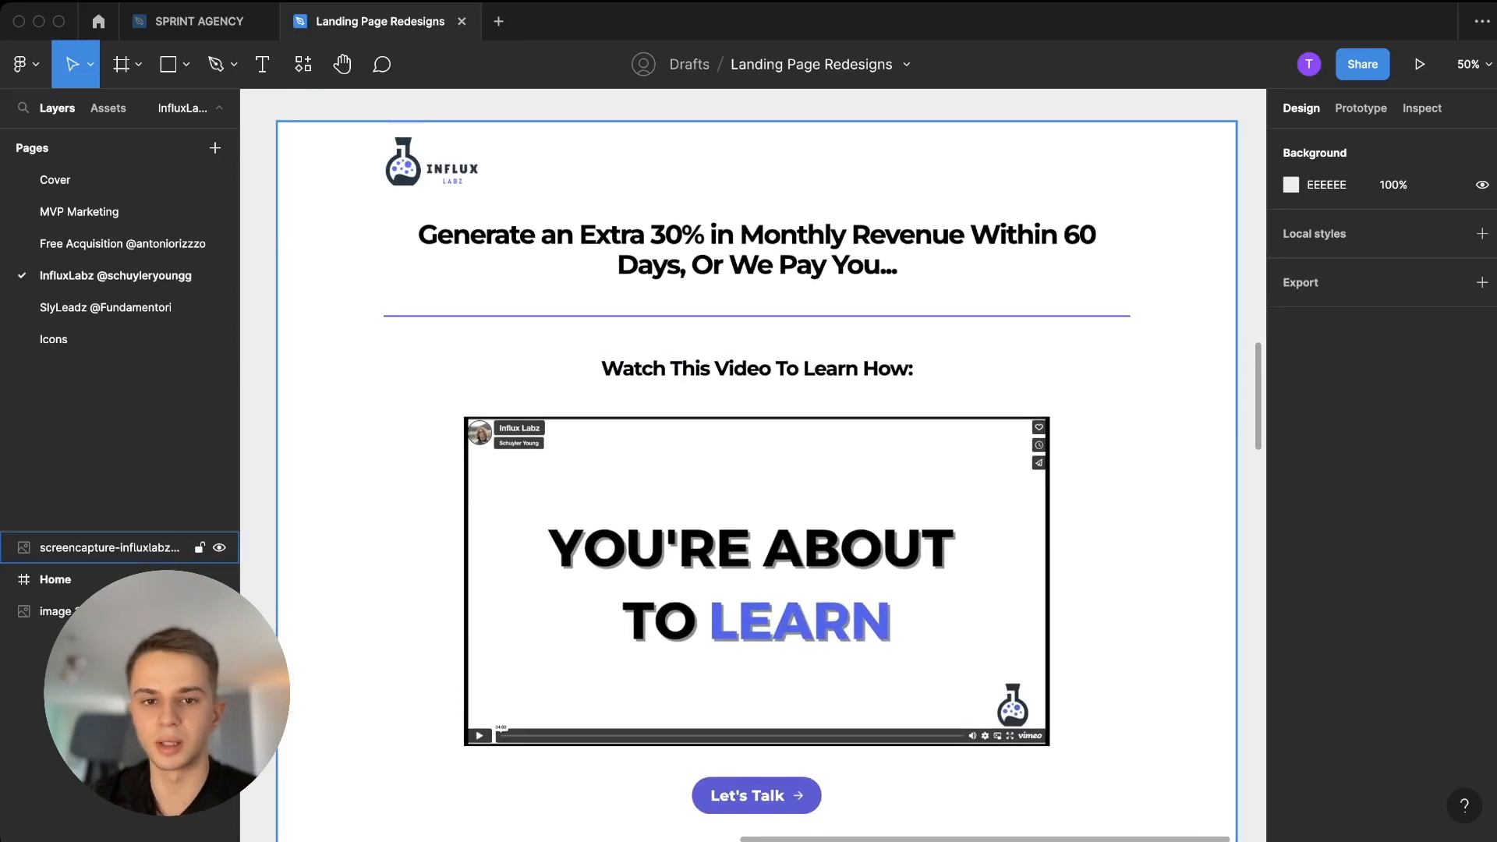
# Scroll over to the dark redesigned Home frame's top section at about 59%.
pyautogui.scroll(-3)
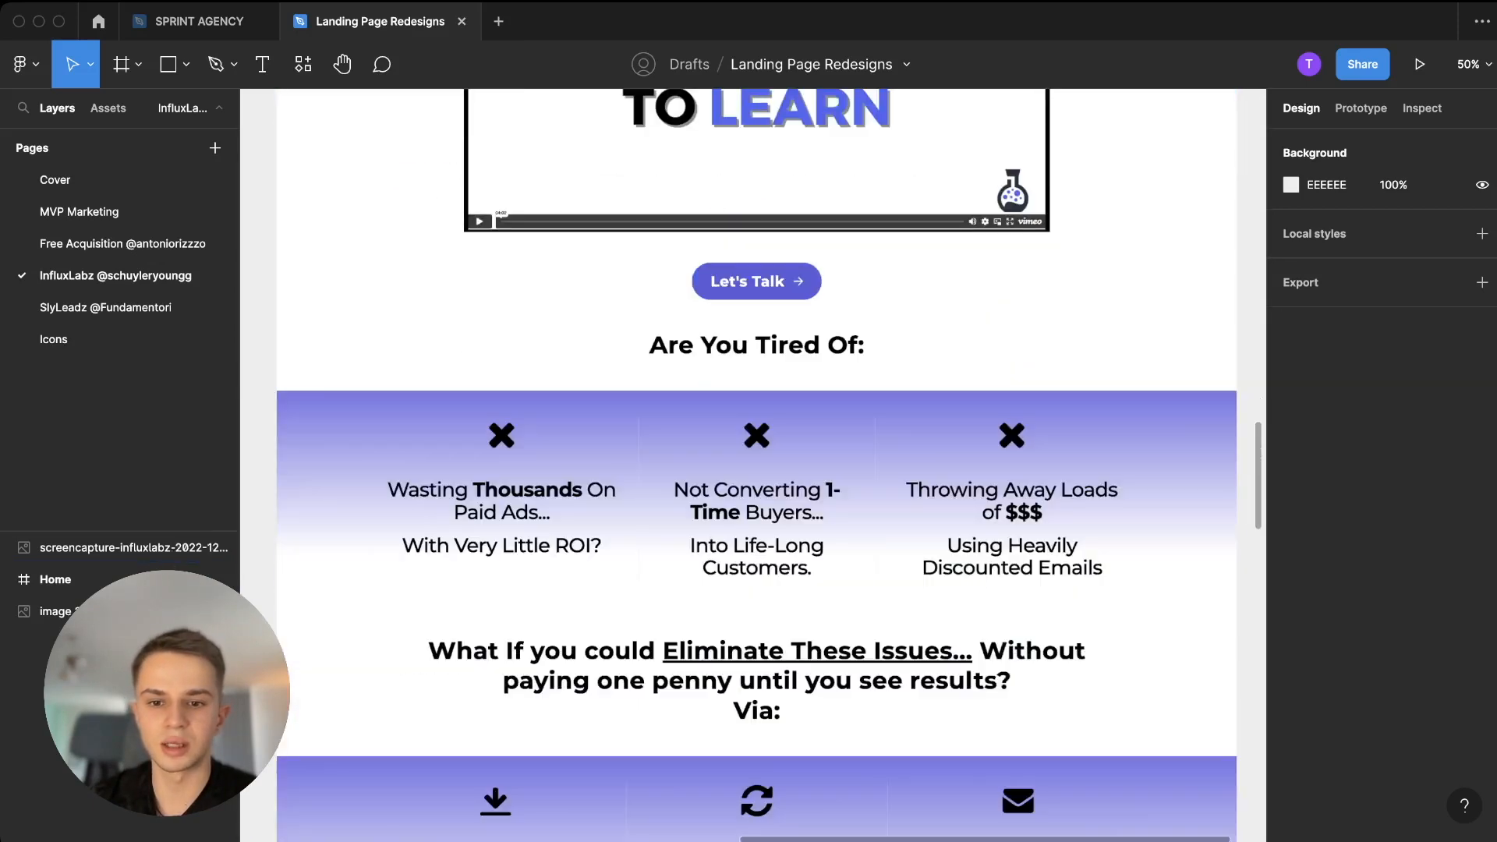
pyautogui.scroll(-3)
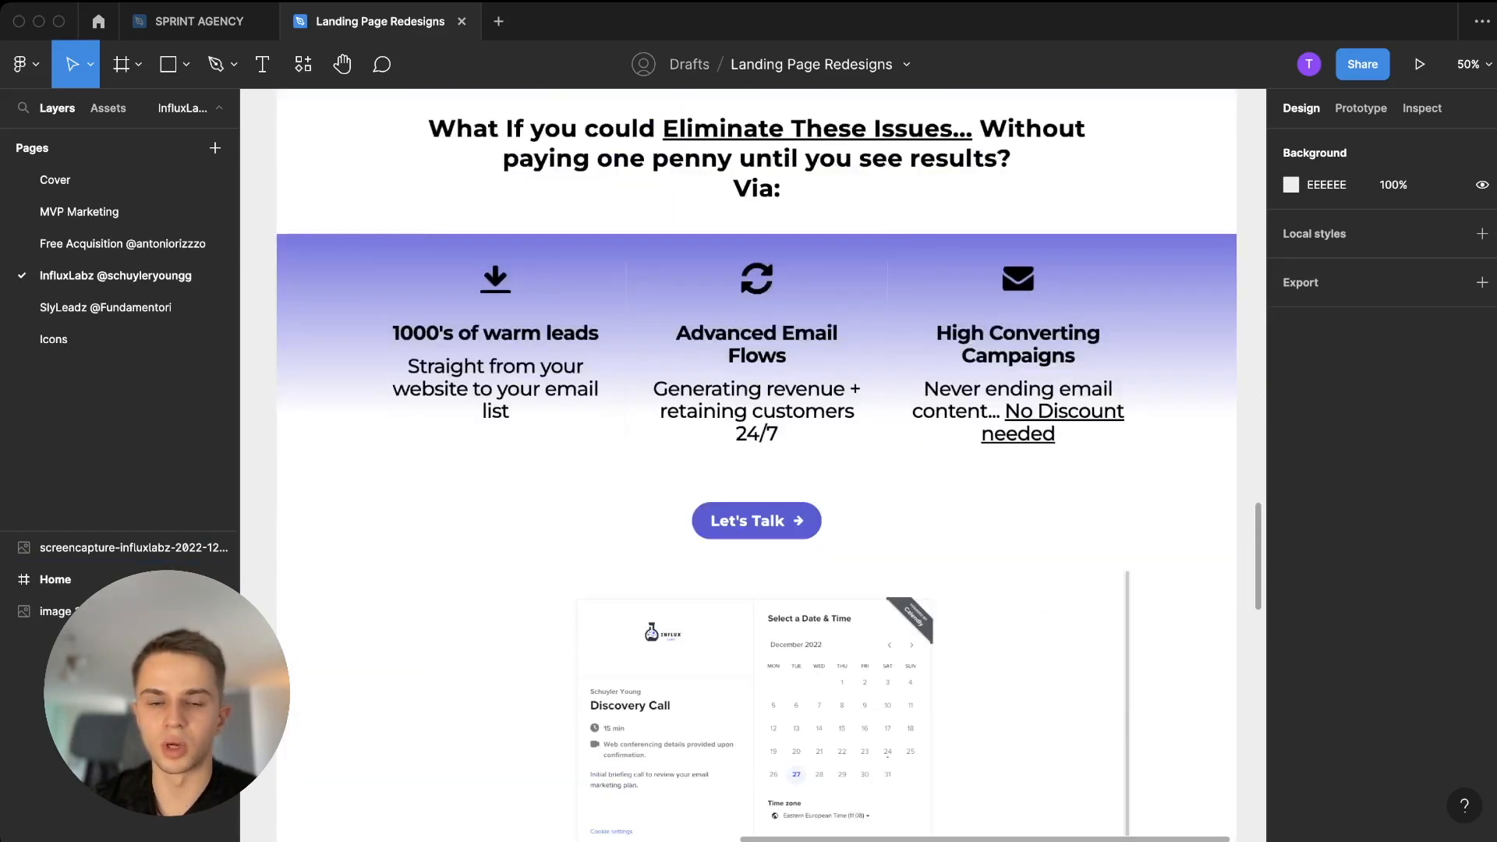
pyautogui.scroll(3)
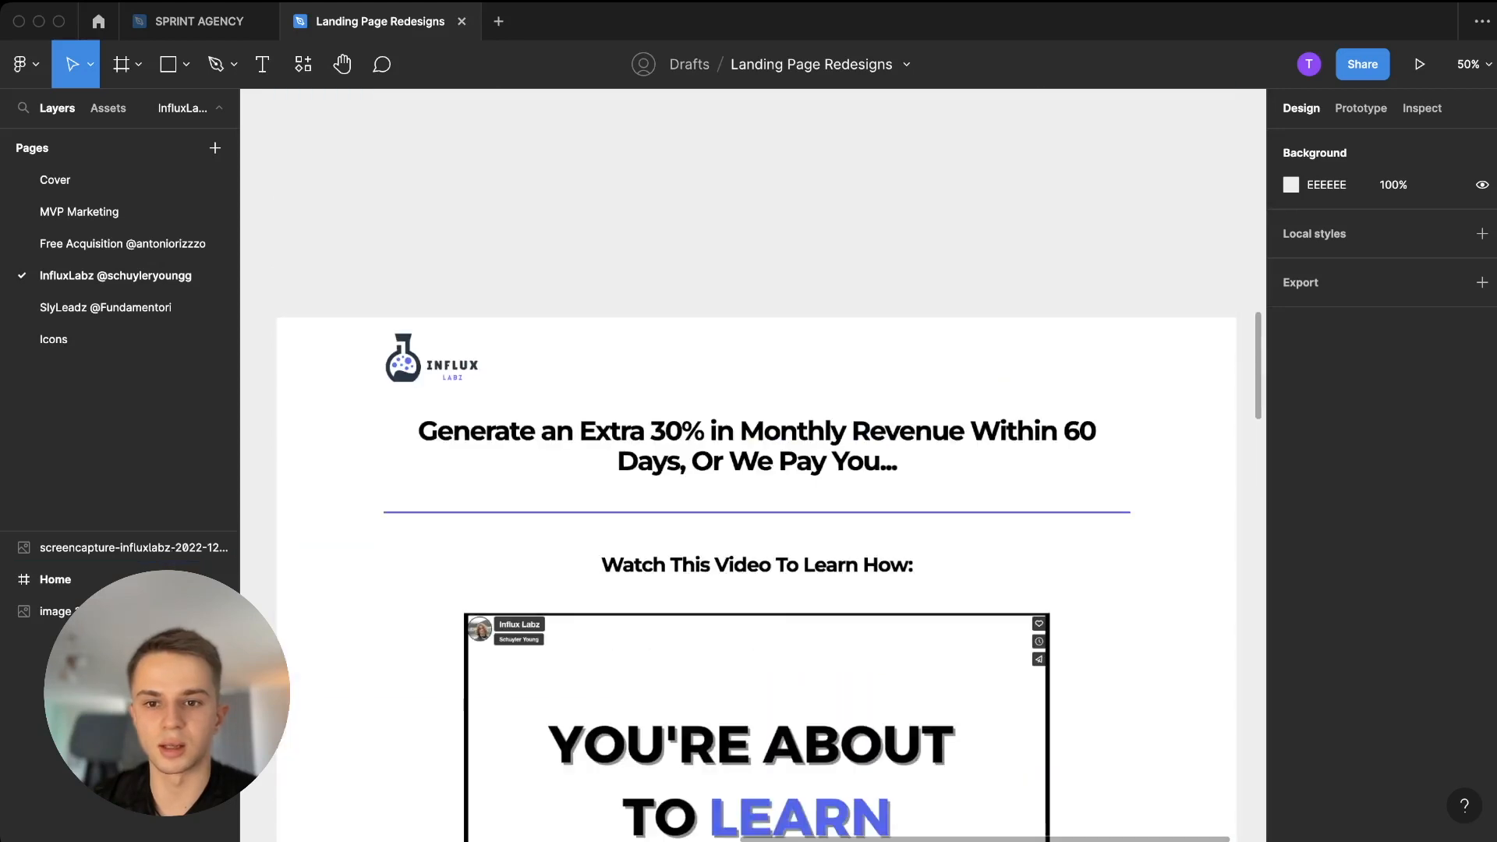
pyautogui.scroll(3)
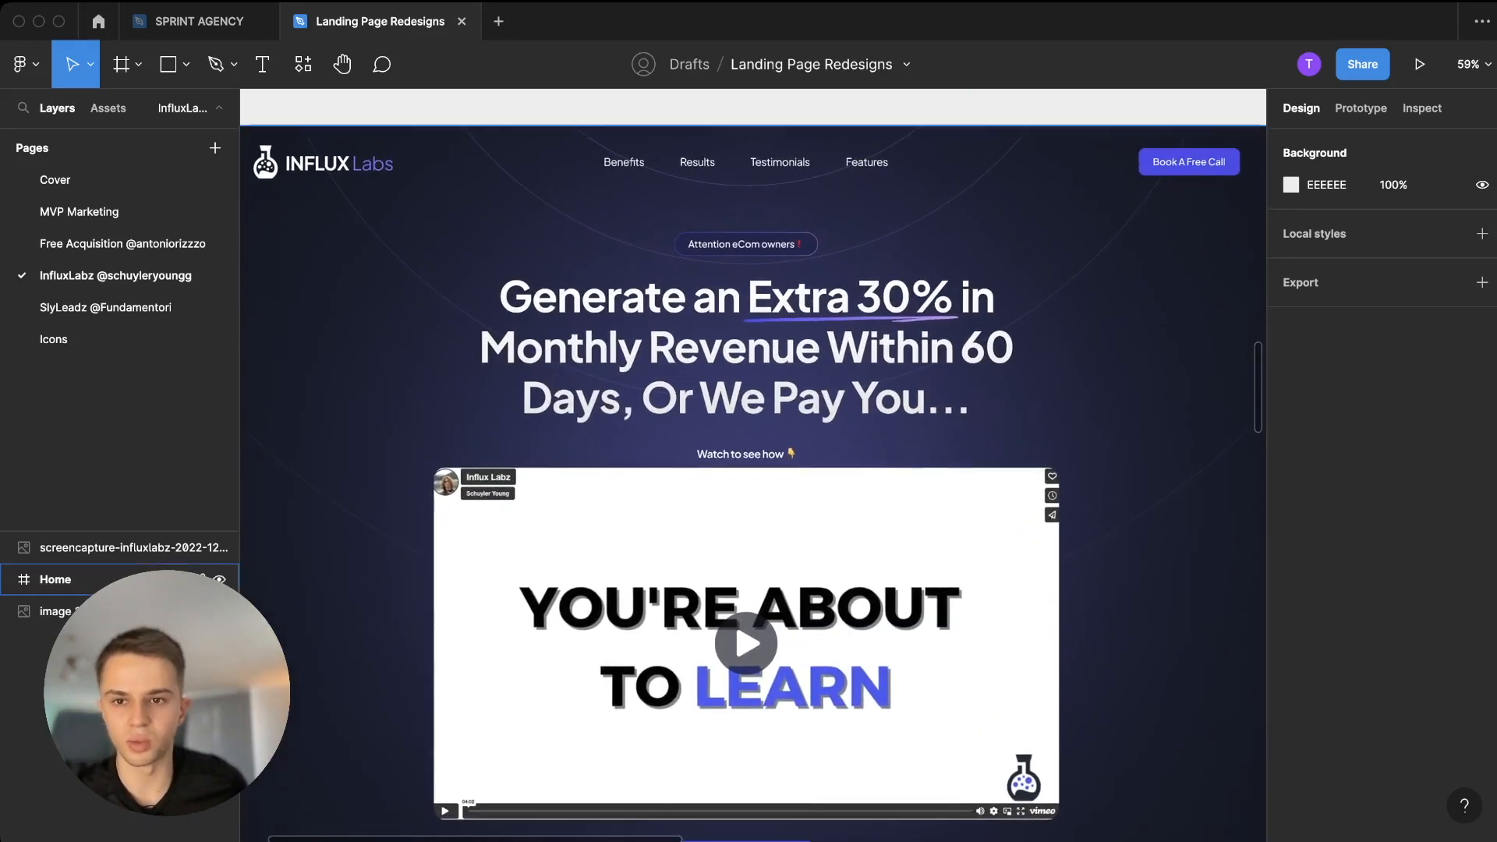
# Expand the Home frame's child layers and inspect its hero section on the canvas.
pyautogui.scroll(-3)
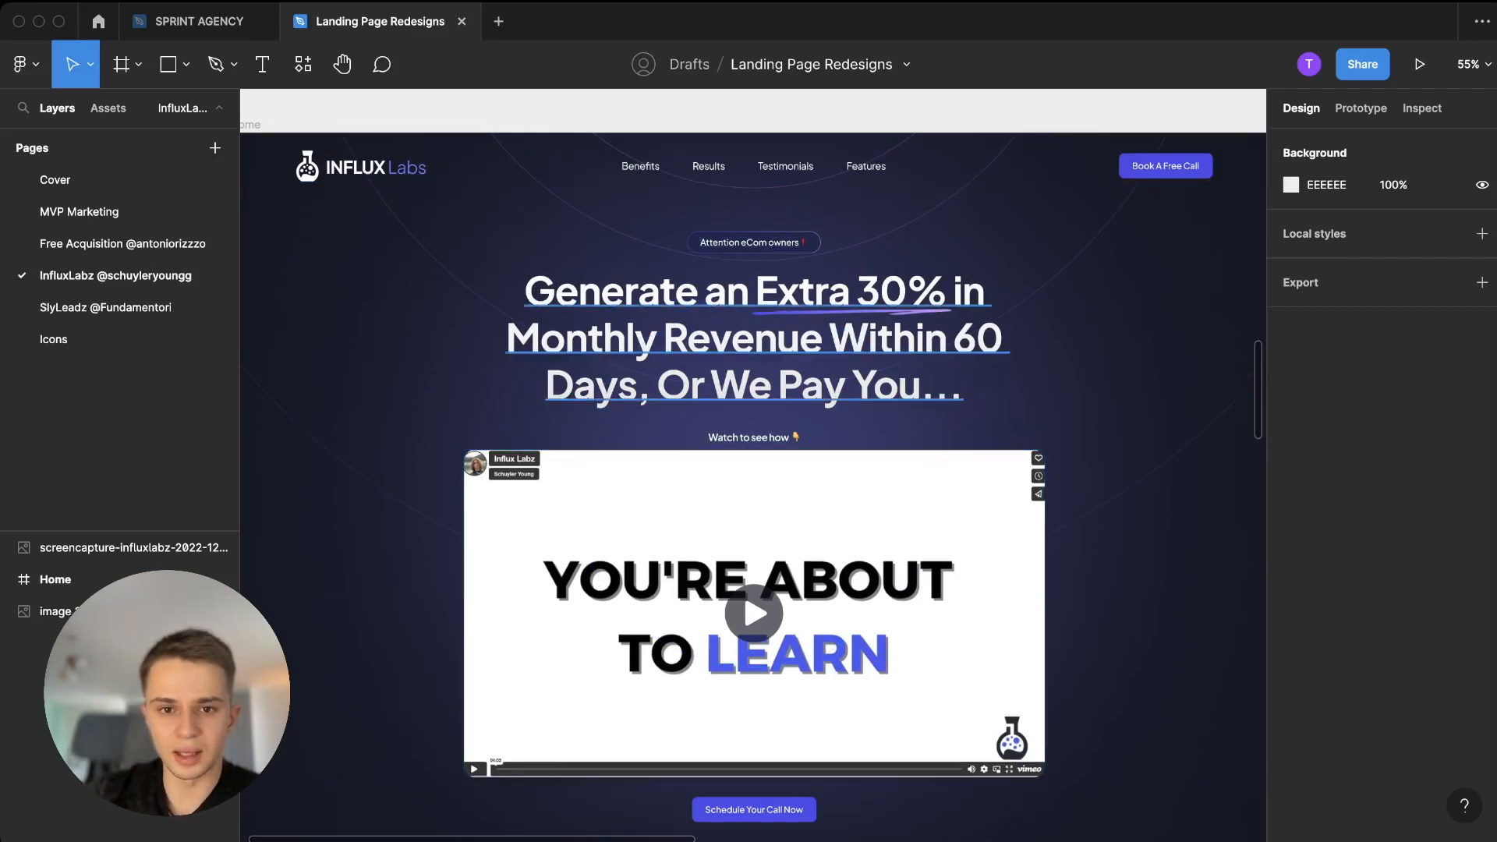
pyautogui.click(753, 242)
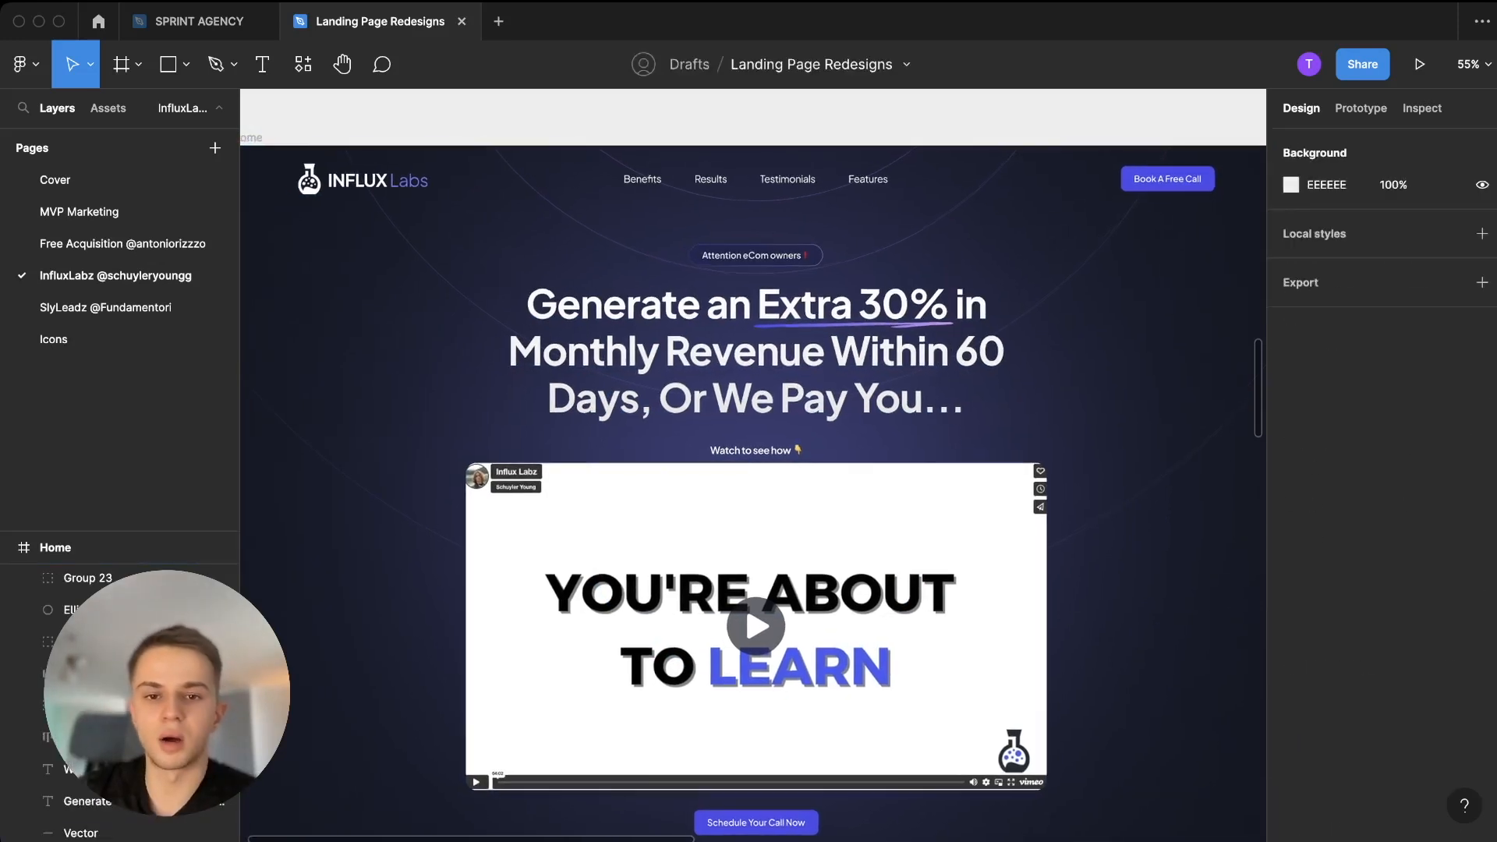
pyautogui.click(756, 255)
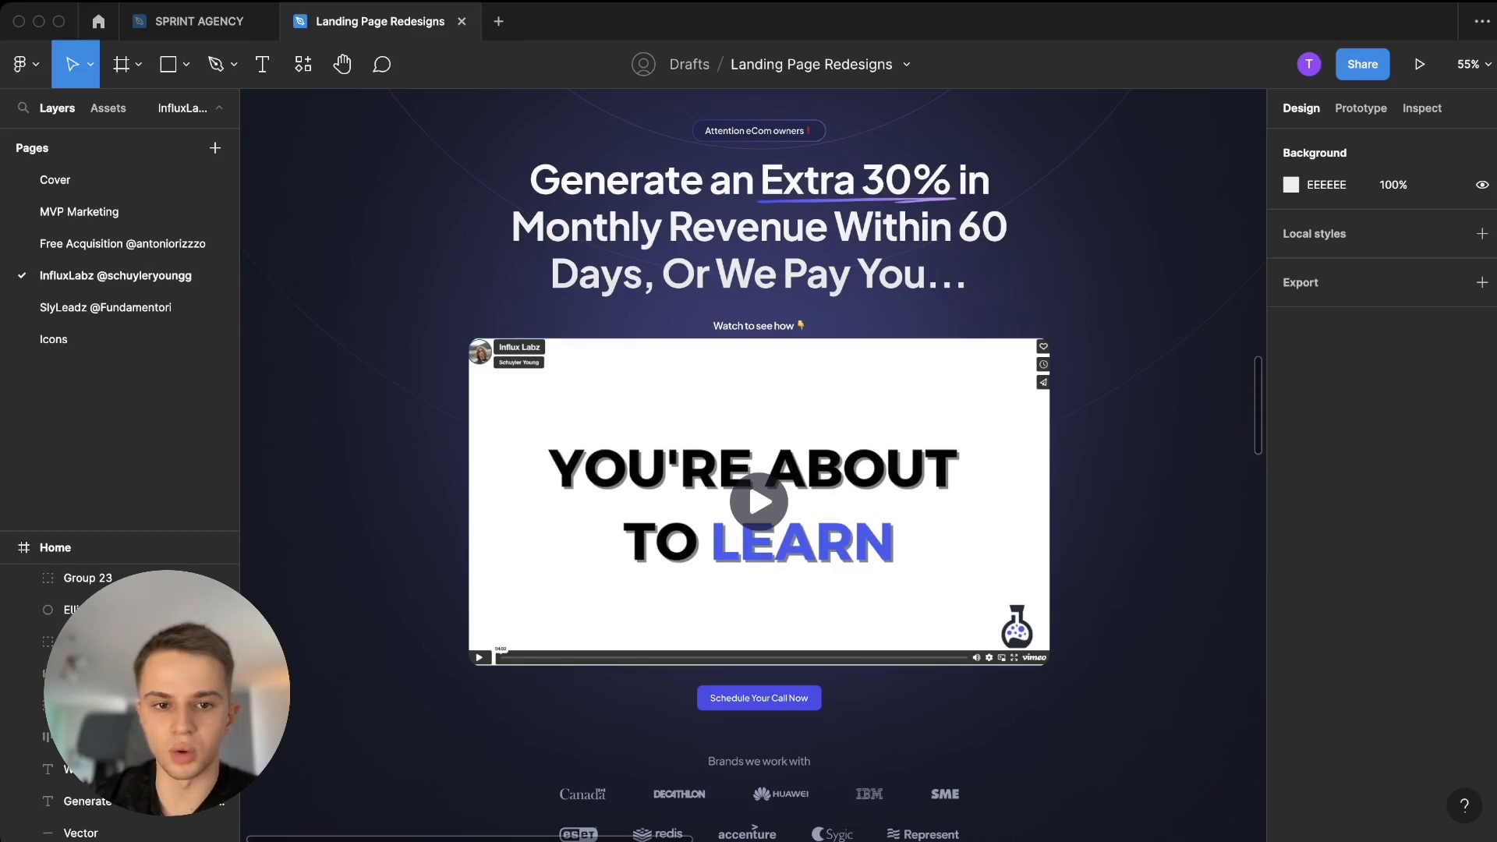
pyautogui.scroll(3)
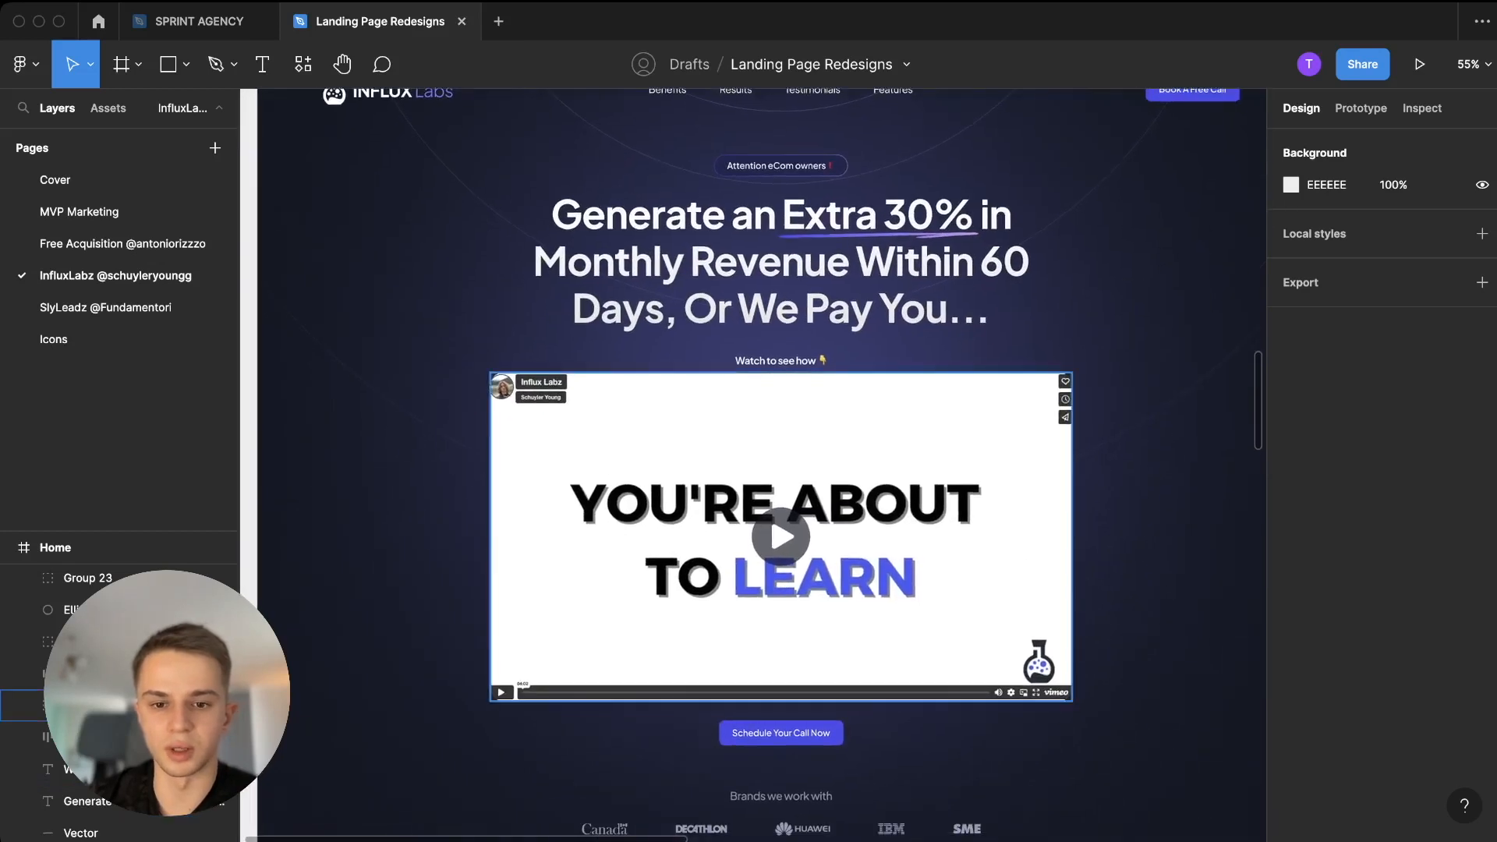
pyautogui.scroll(-3)
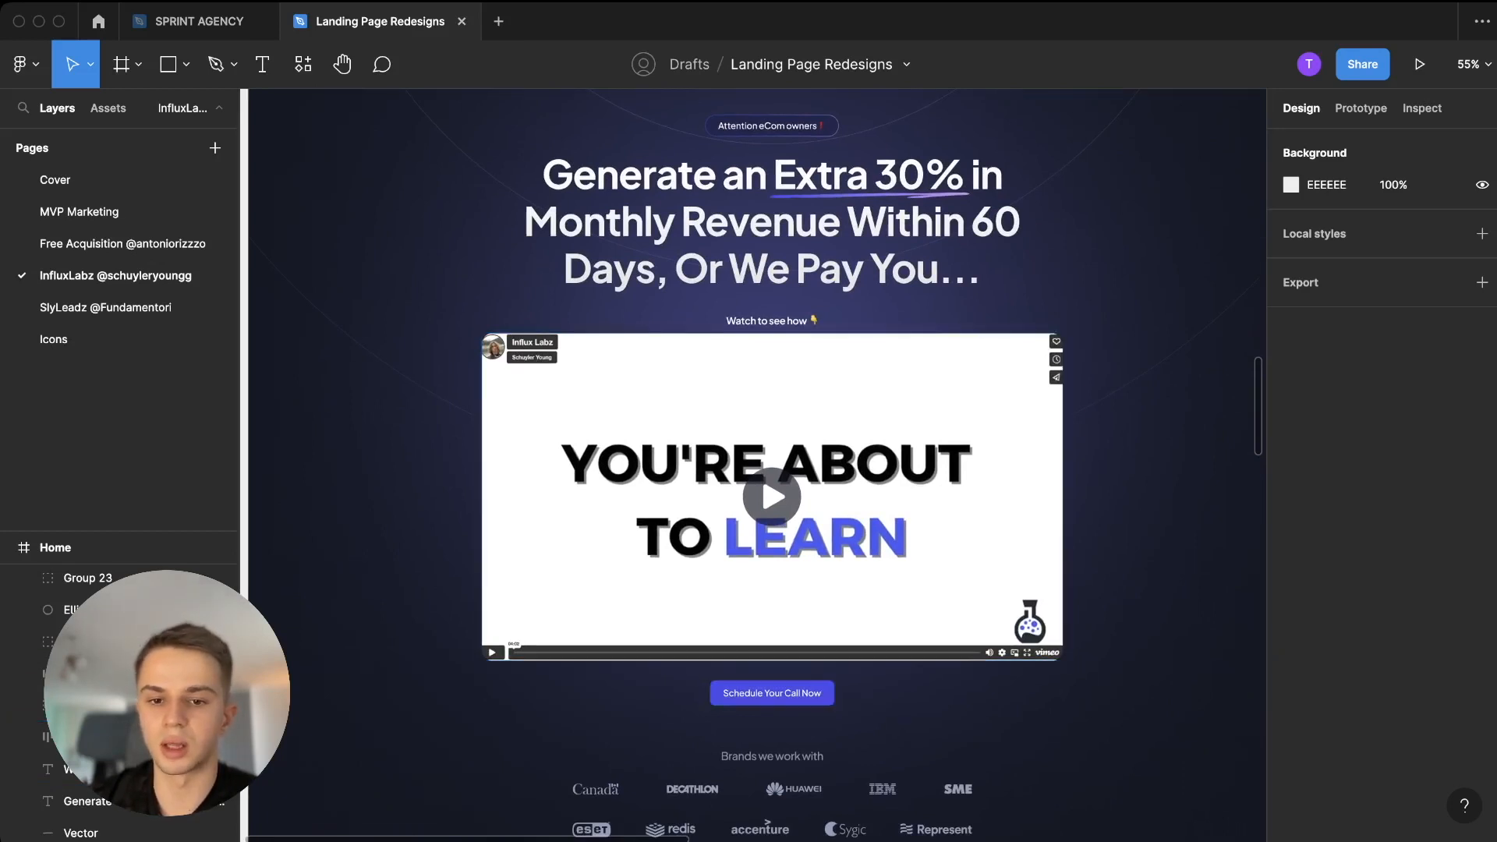
pyautogui.scroll(-3)
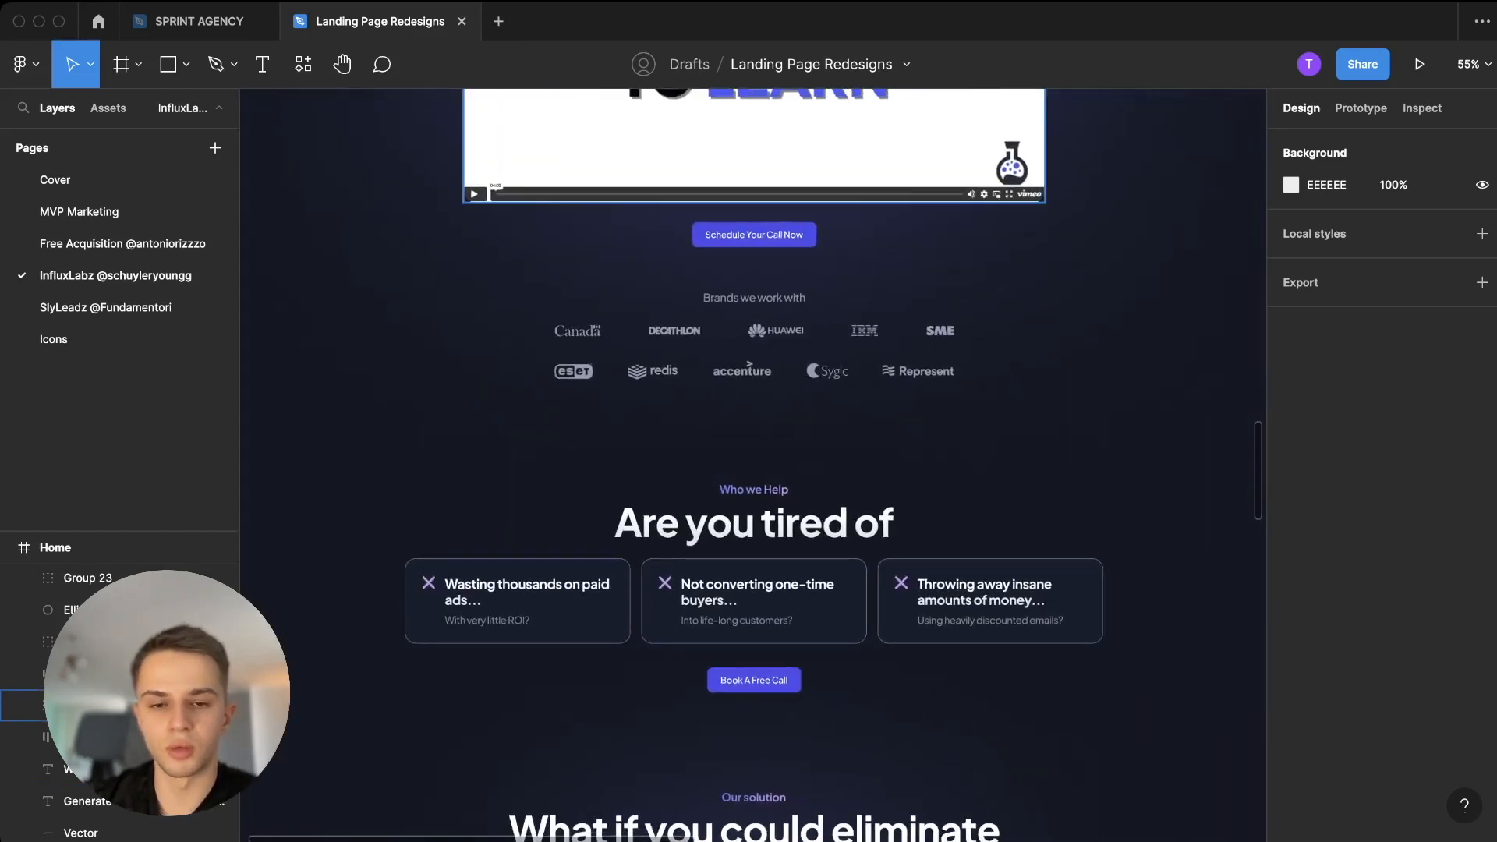
pyautogui.click(753, 331)
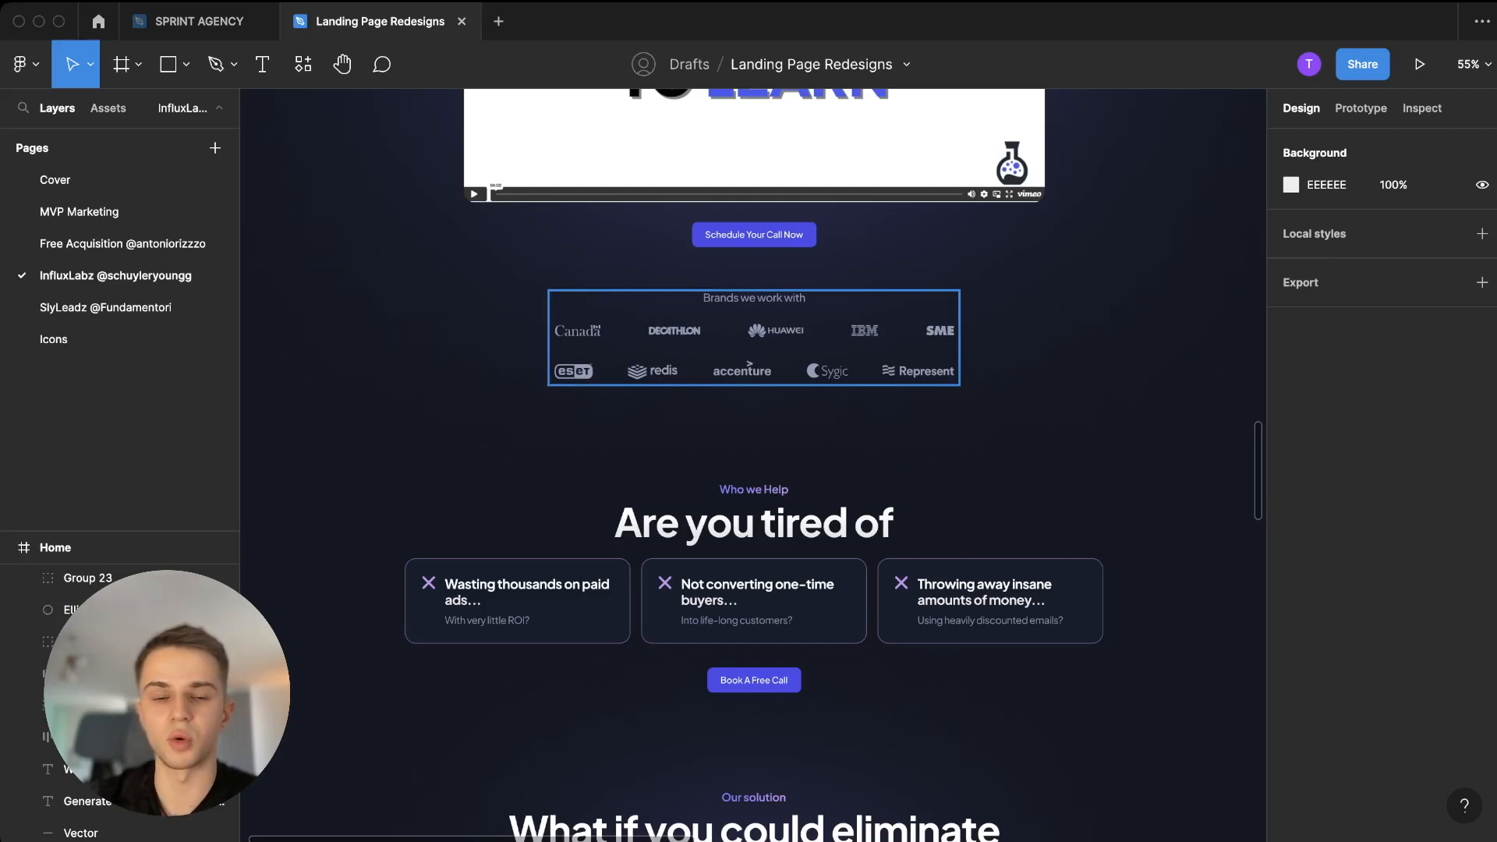
pyautogui.scroll(-3)
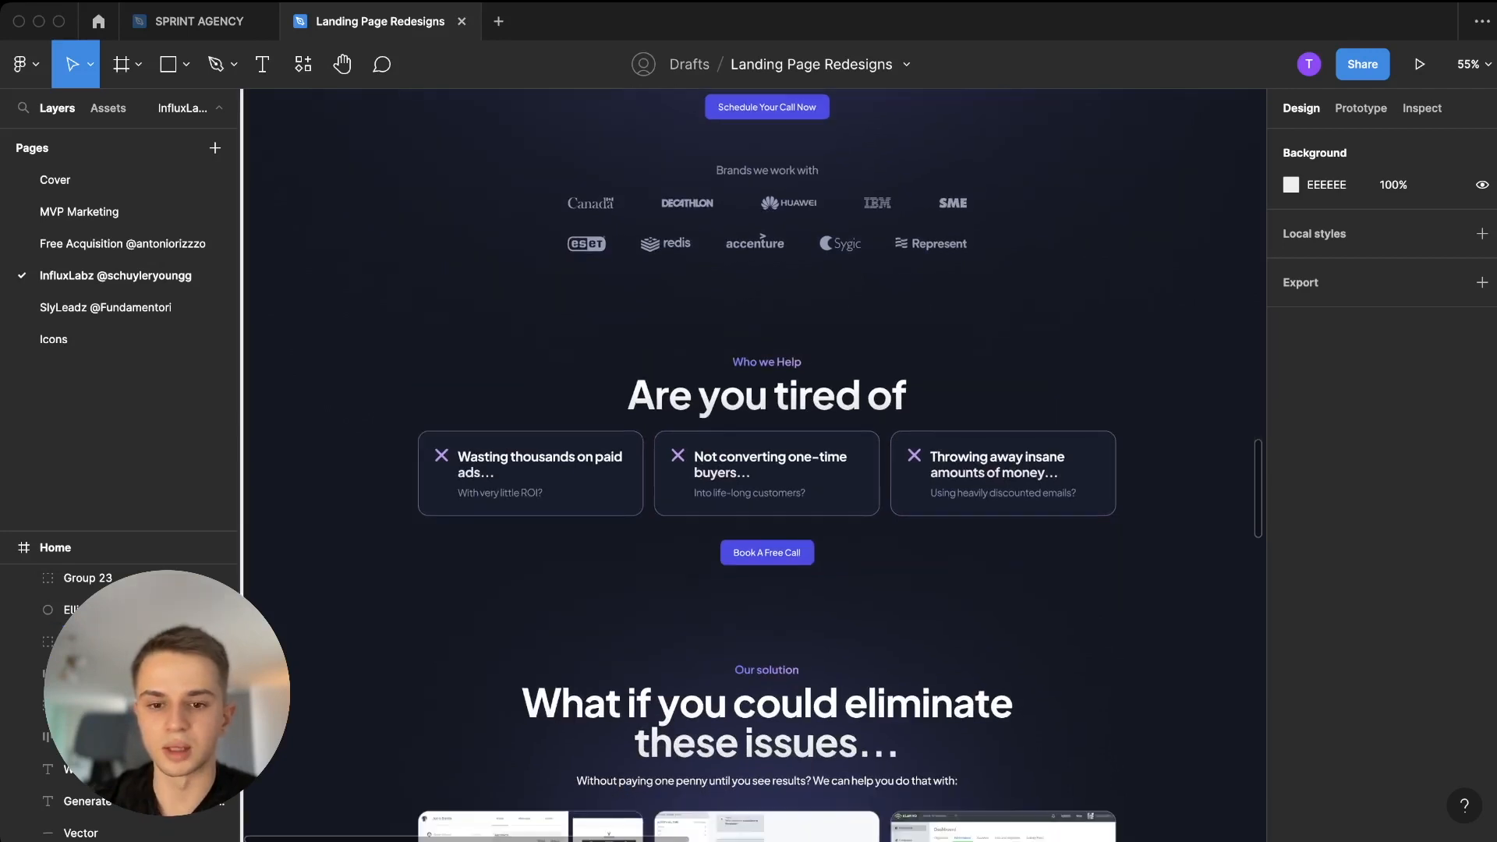
pyautogui.scroll(-3)
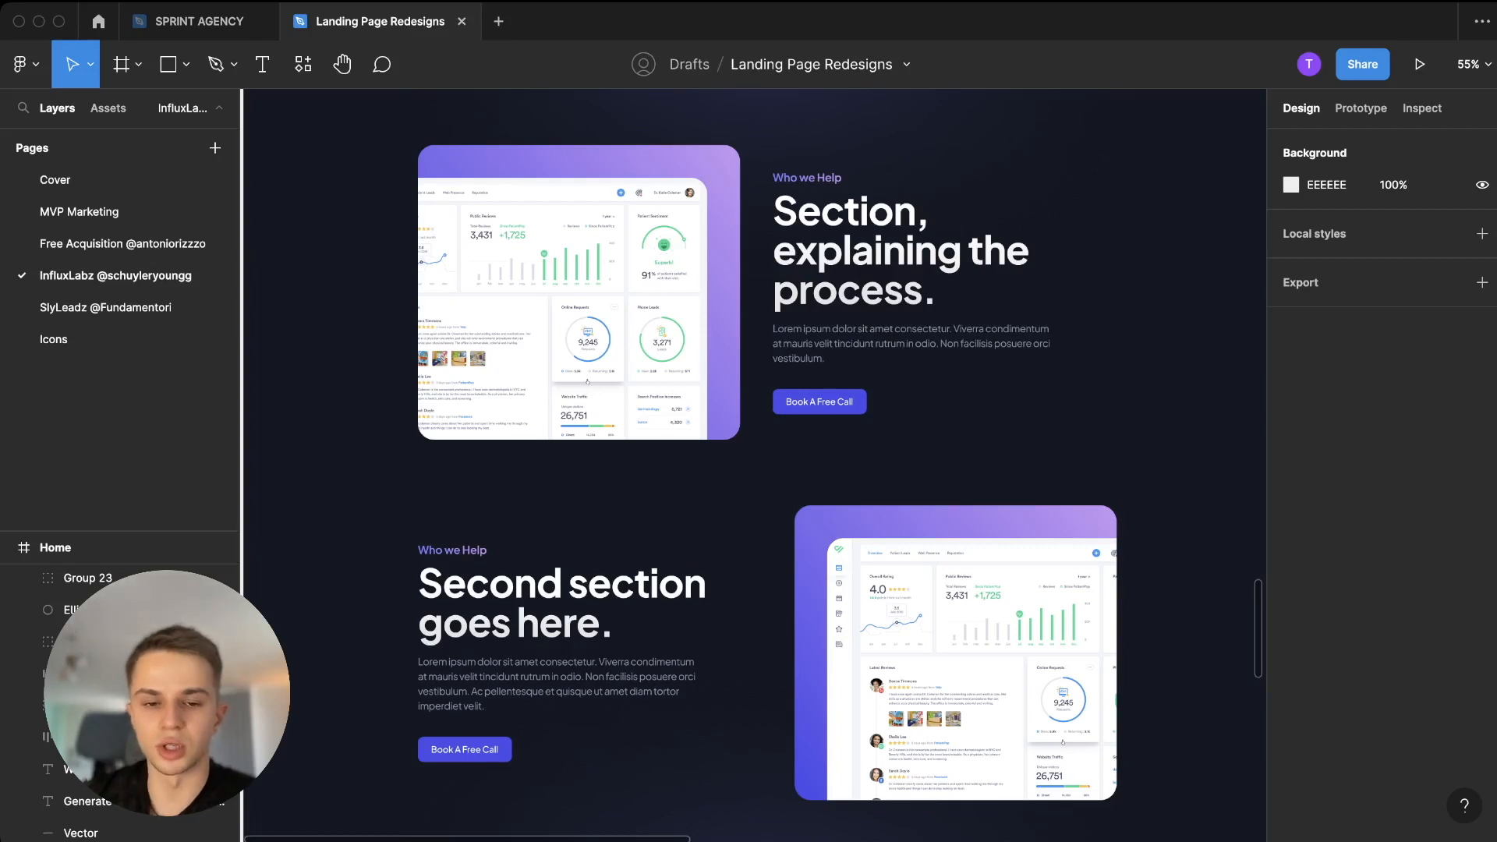
pyautogui.scroll(-3)
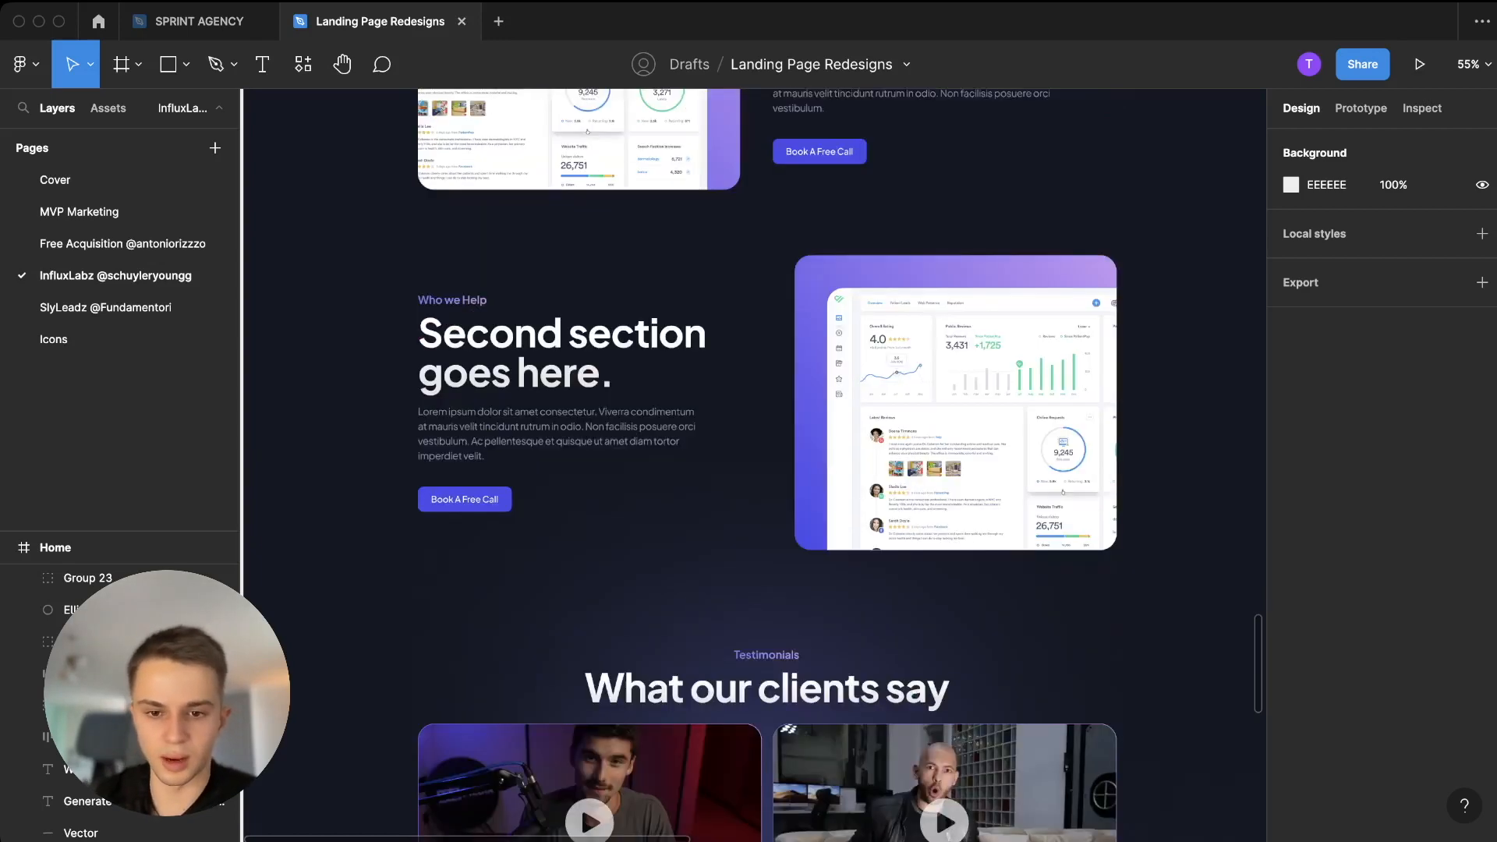
pyautogui.scroll(-3)
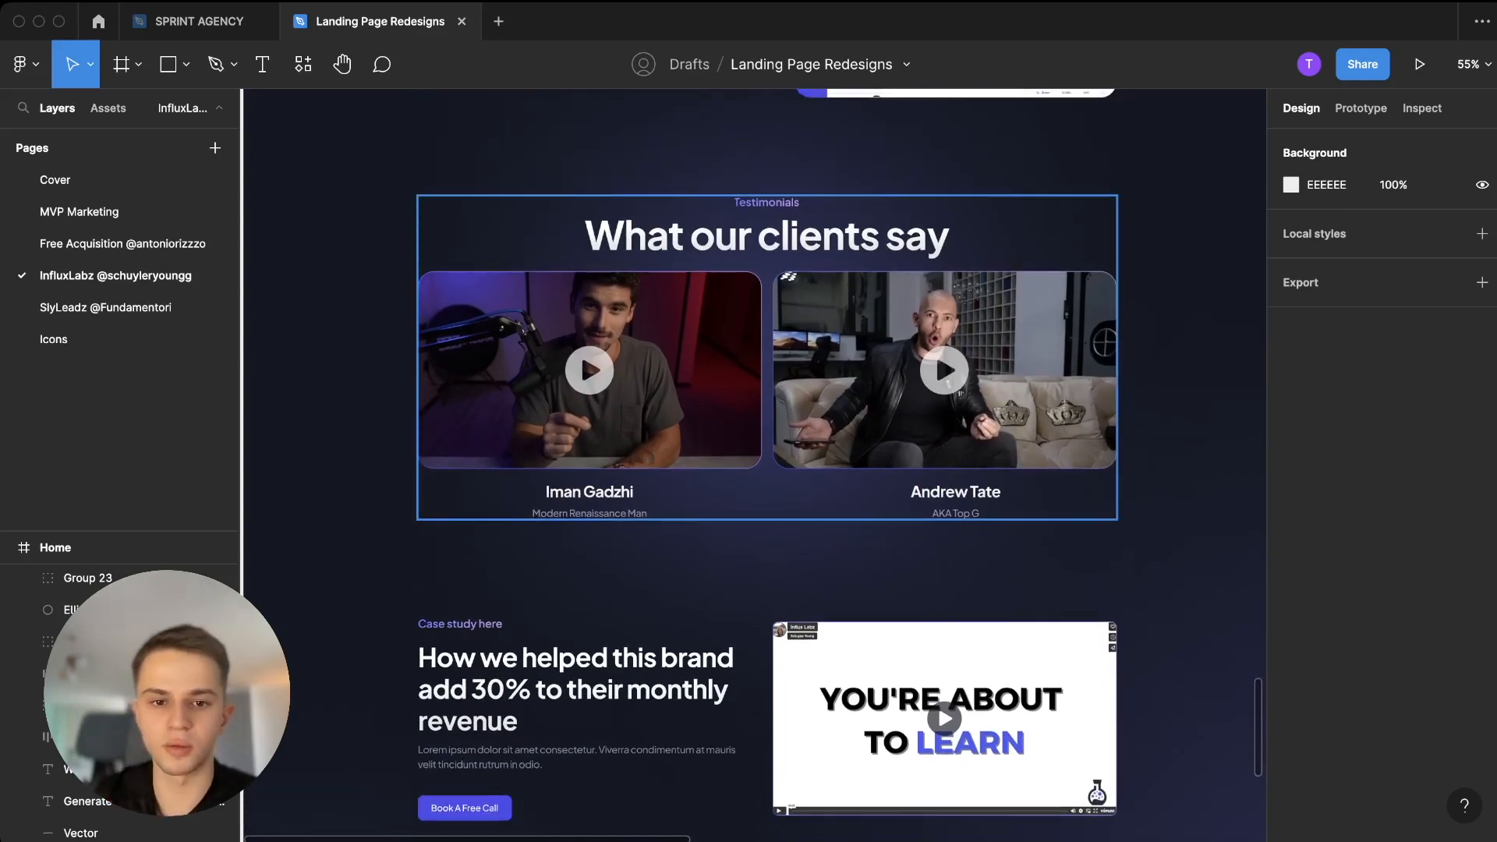
pyautogui.scroll(-3)
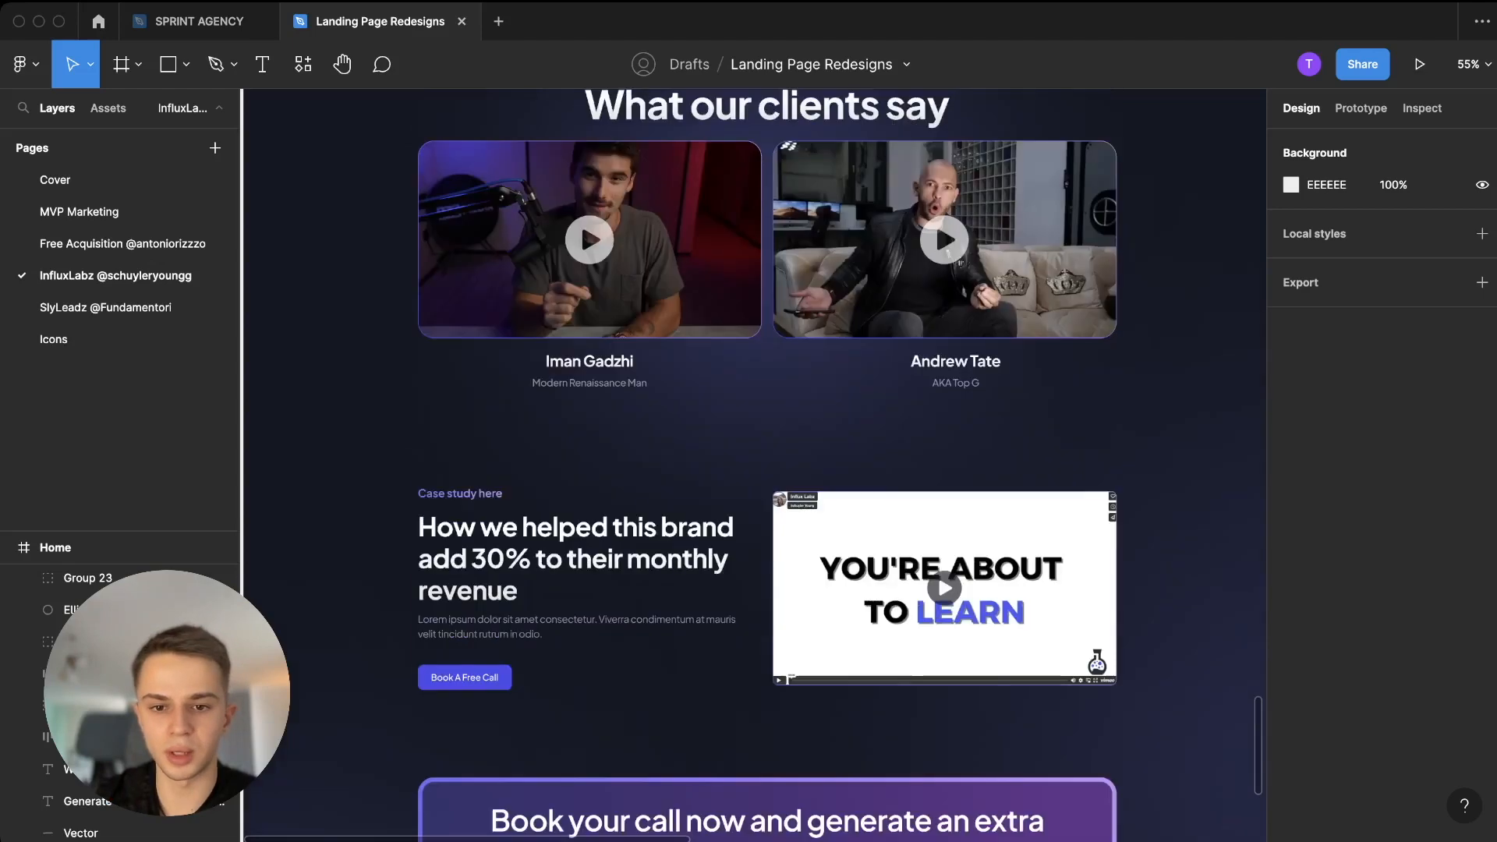
pyautogui.scroll(-3)
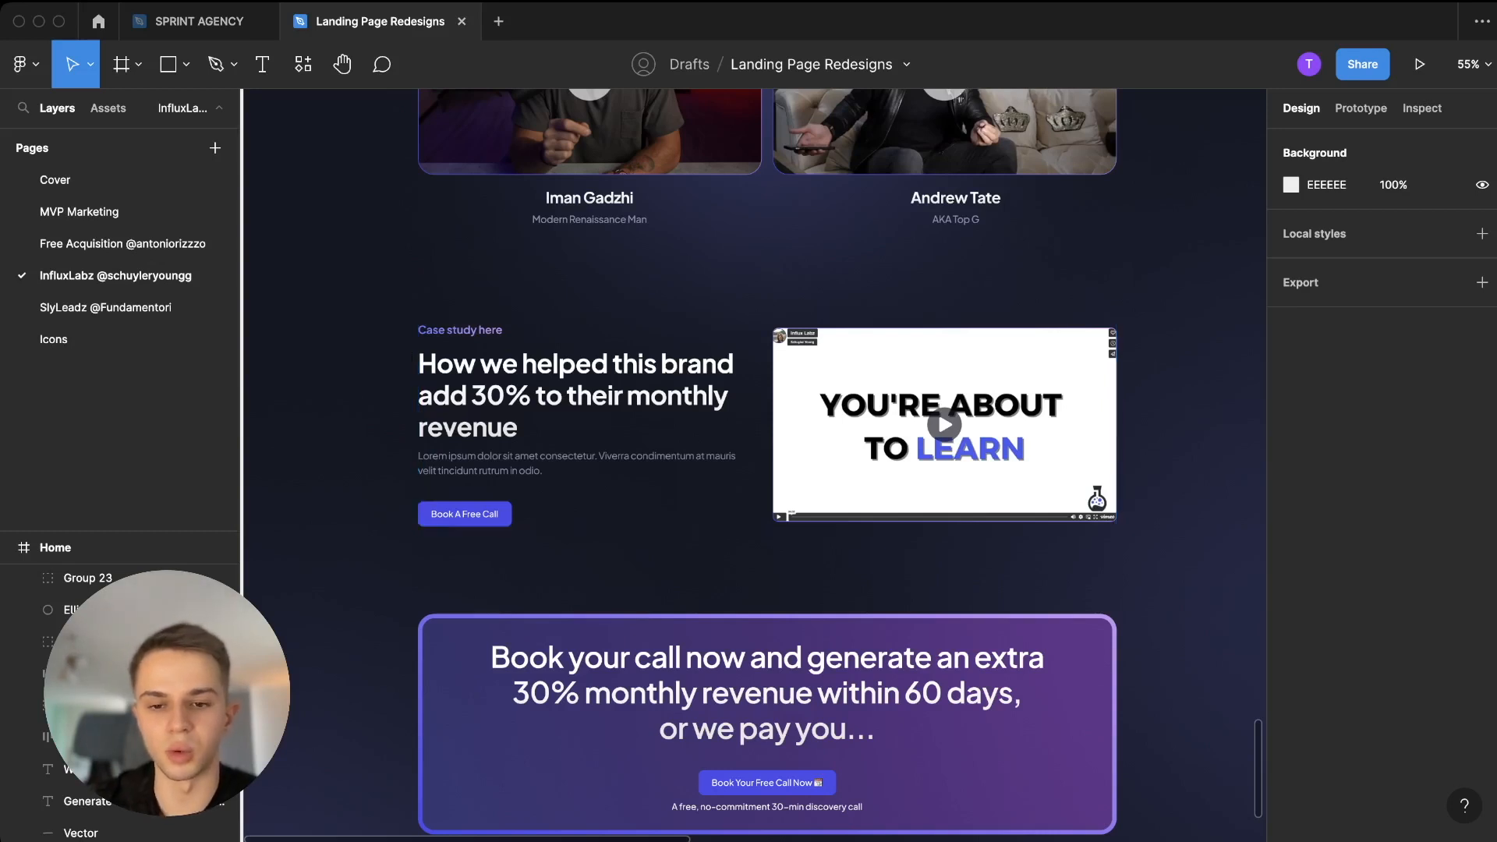
pyautogui.scroll(-3)
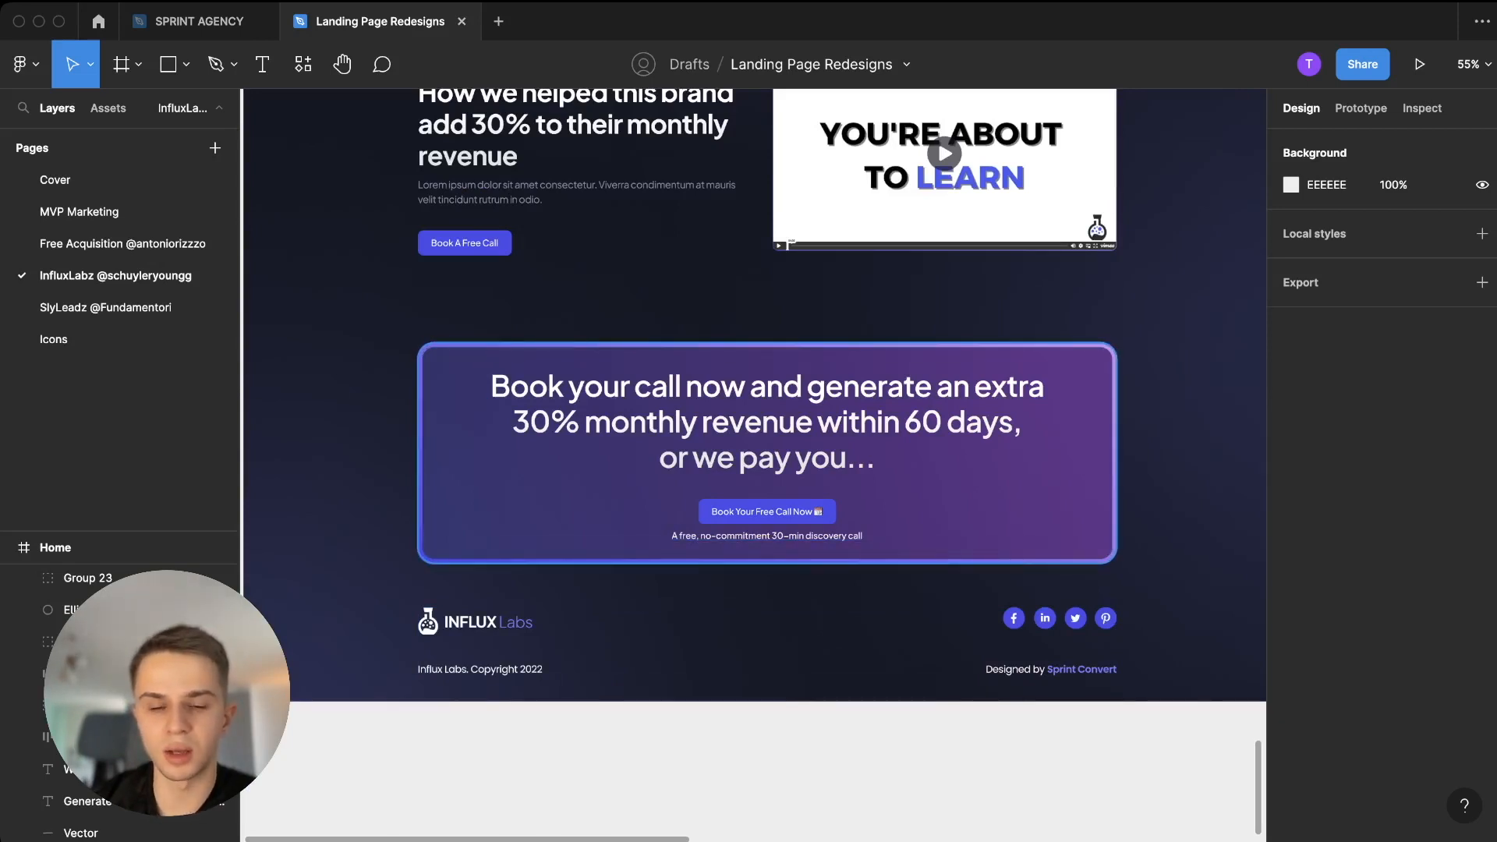
pyautogui.click(765, 458)
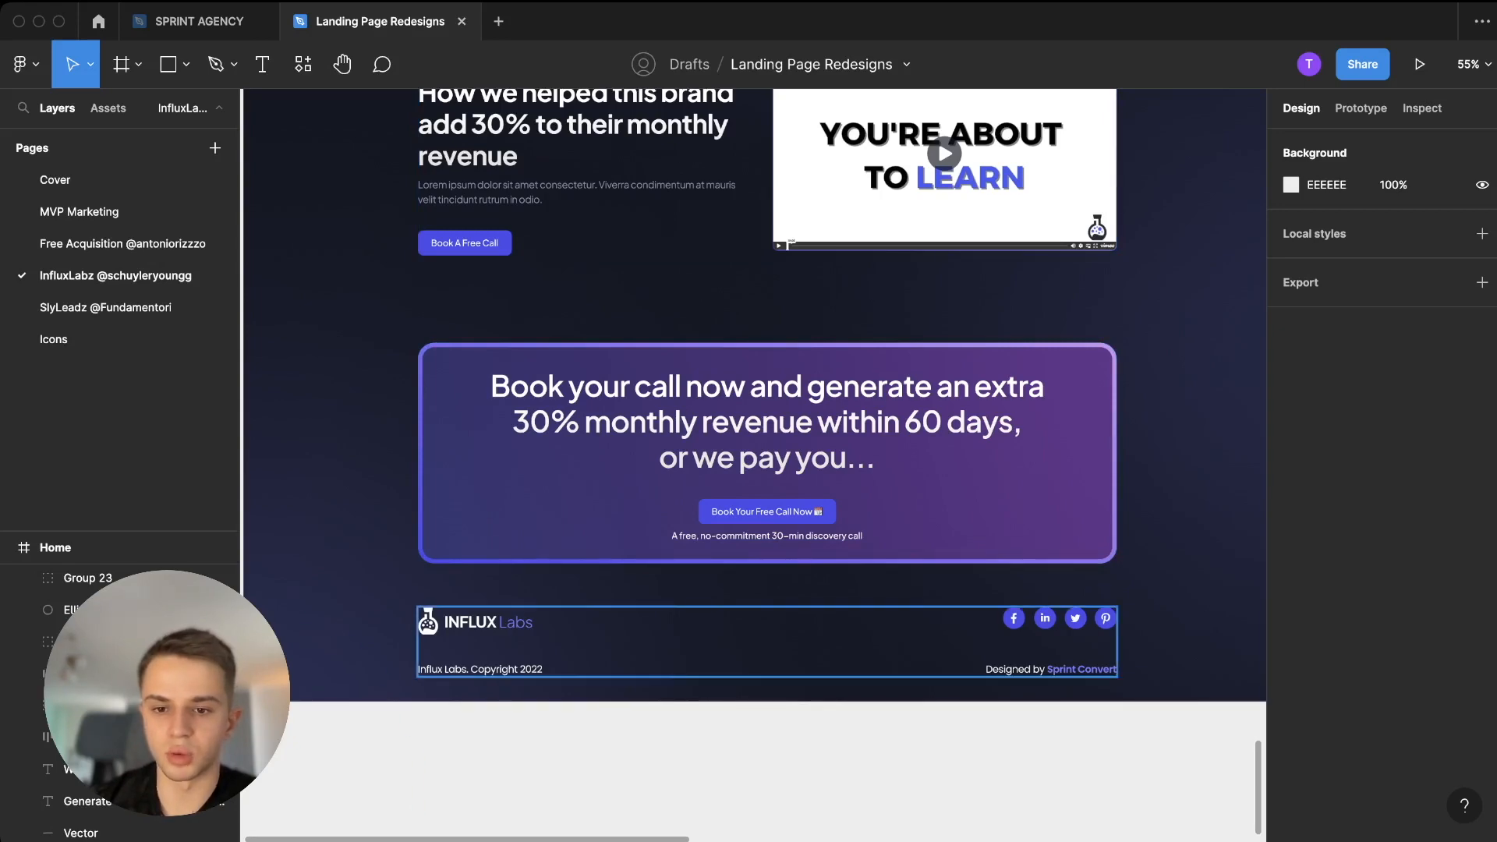
pyautogui.scroll(3)
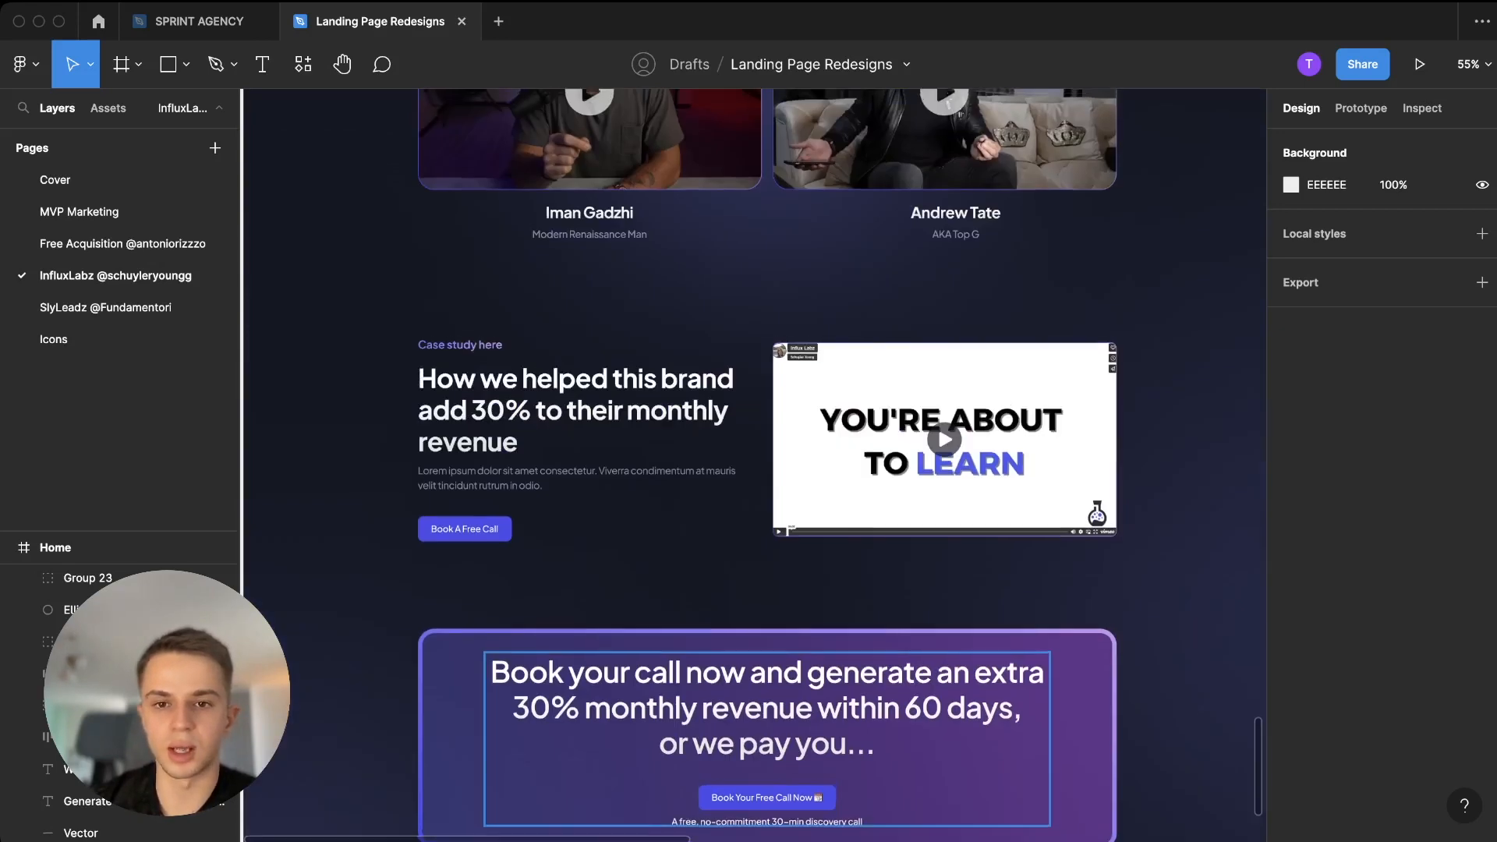
pyautogui.scroll(3)
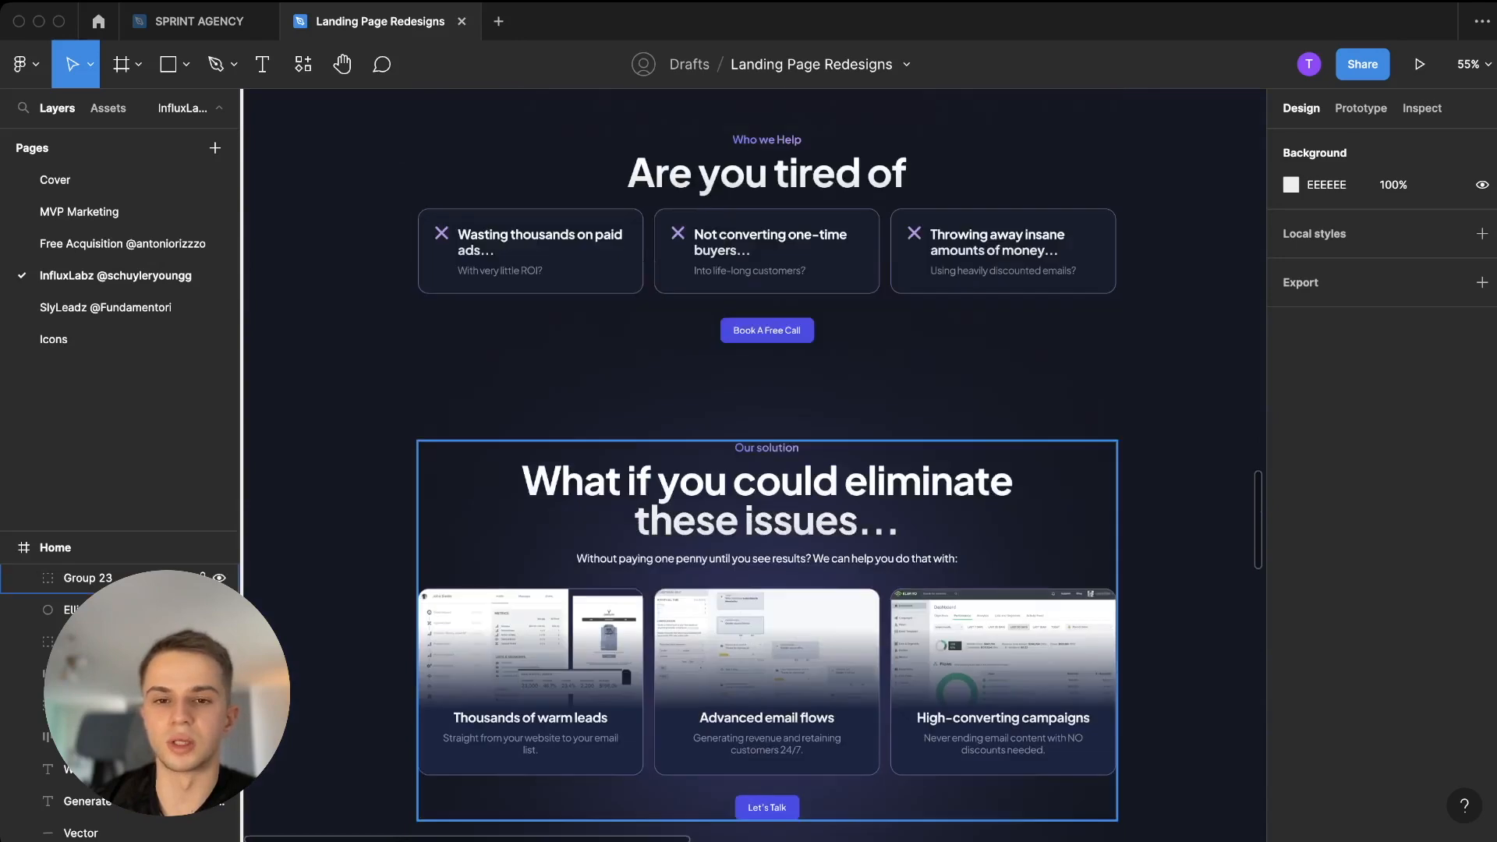
pyautogui.scroll(3)
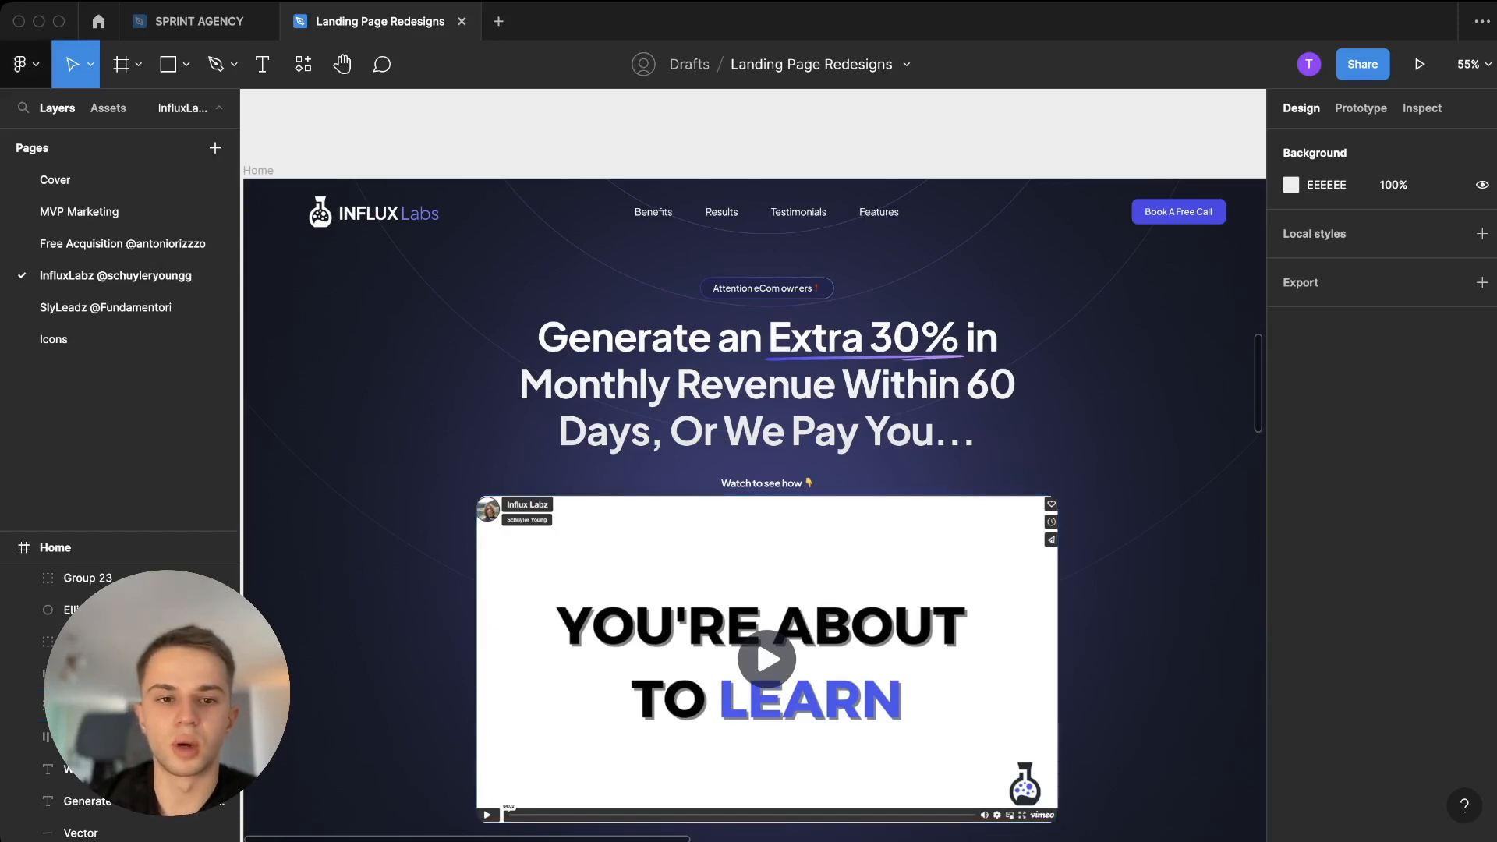
pyautogui.scroll(-3)
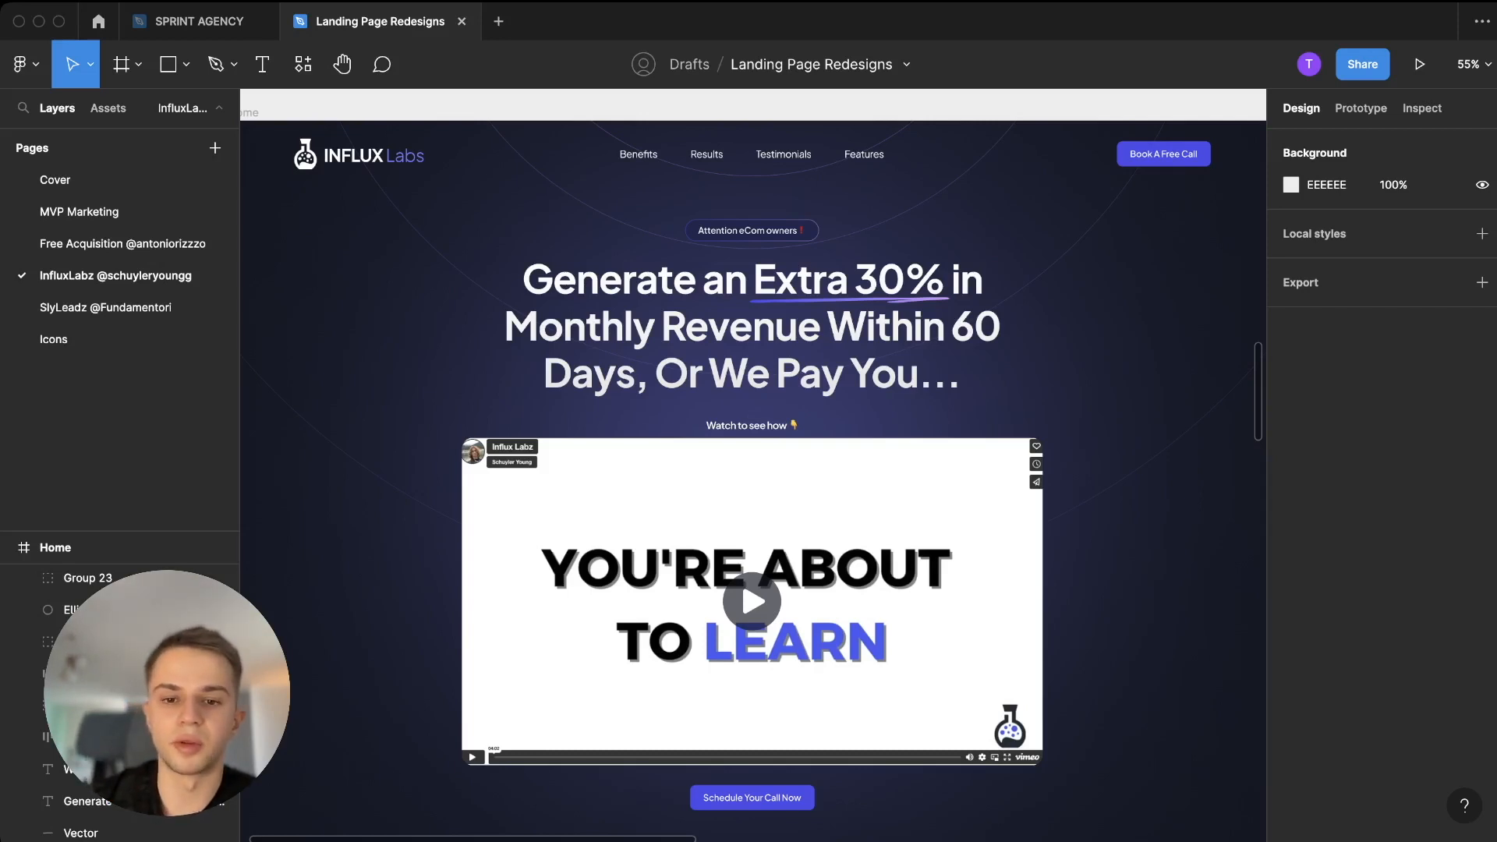
pyautogui.scroll(-3)
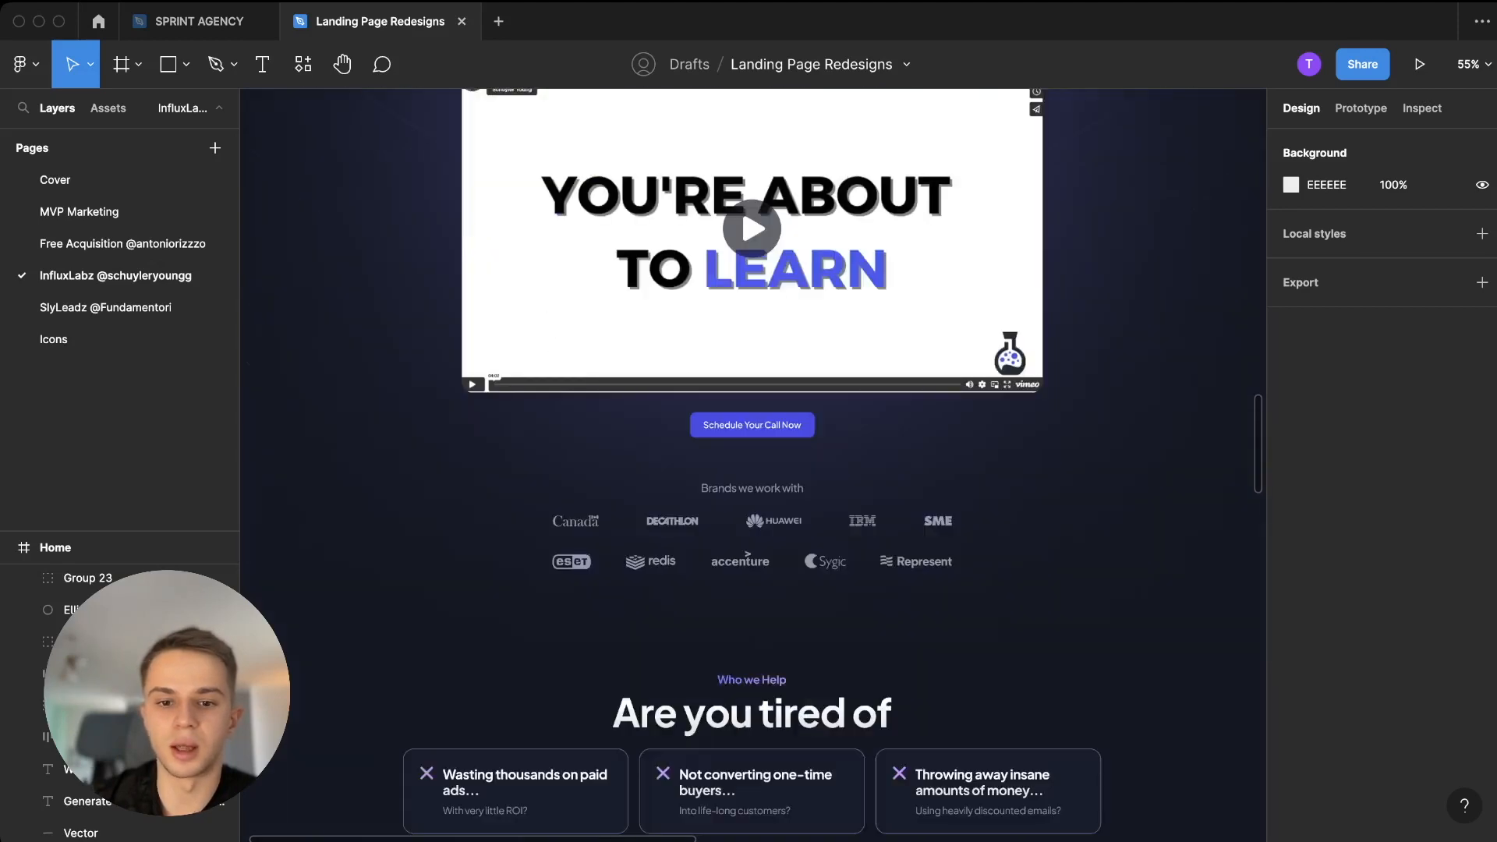
pyautogui.scroll(-3)
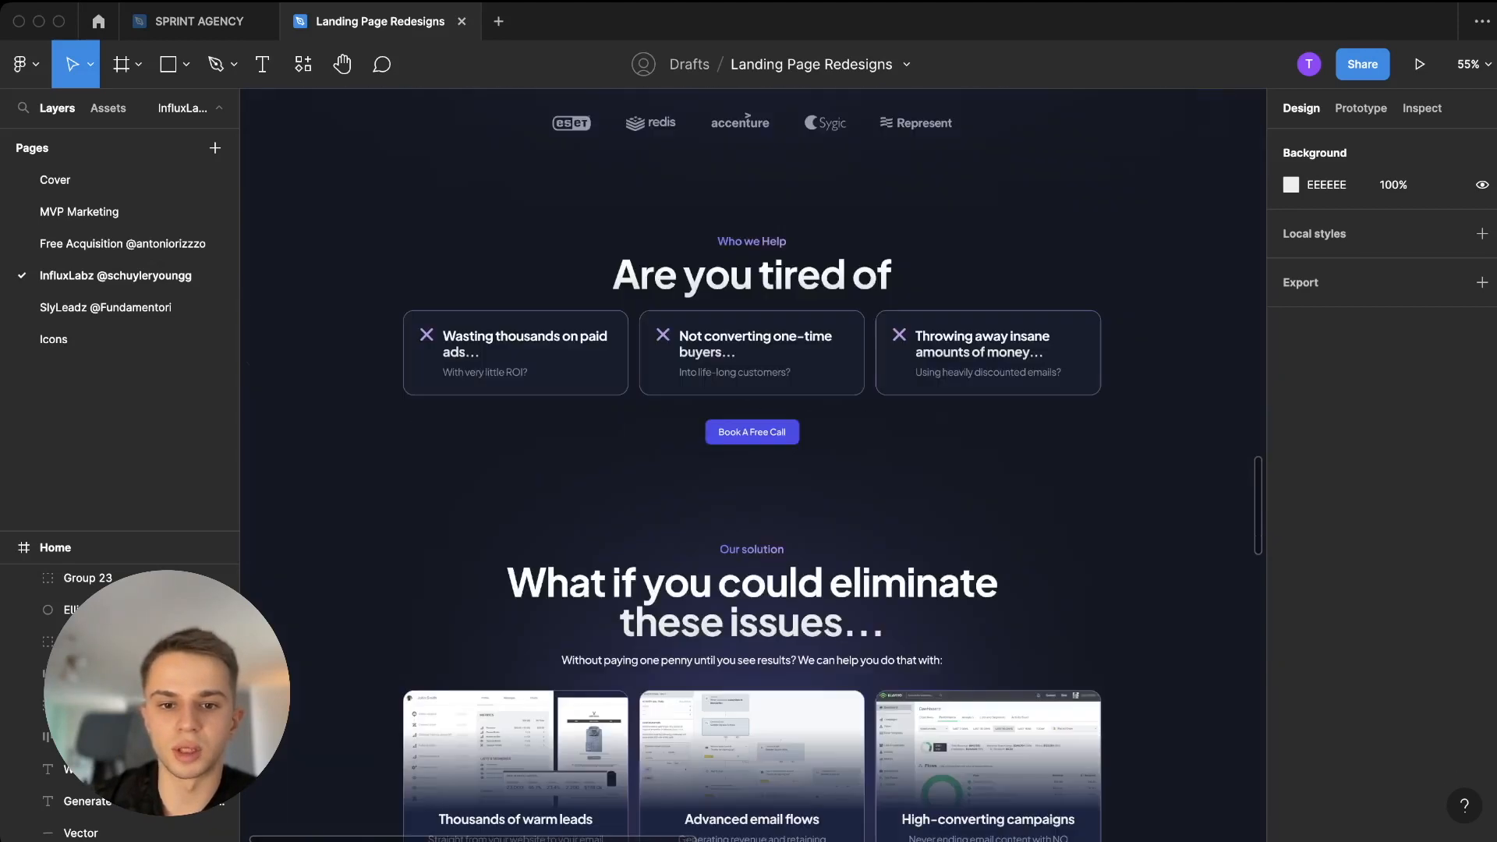
pyautogui.scroll(-3)
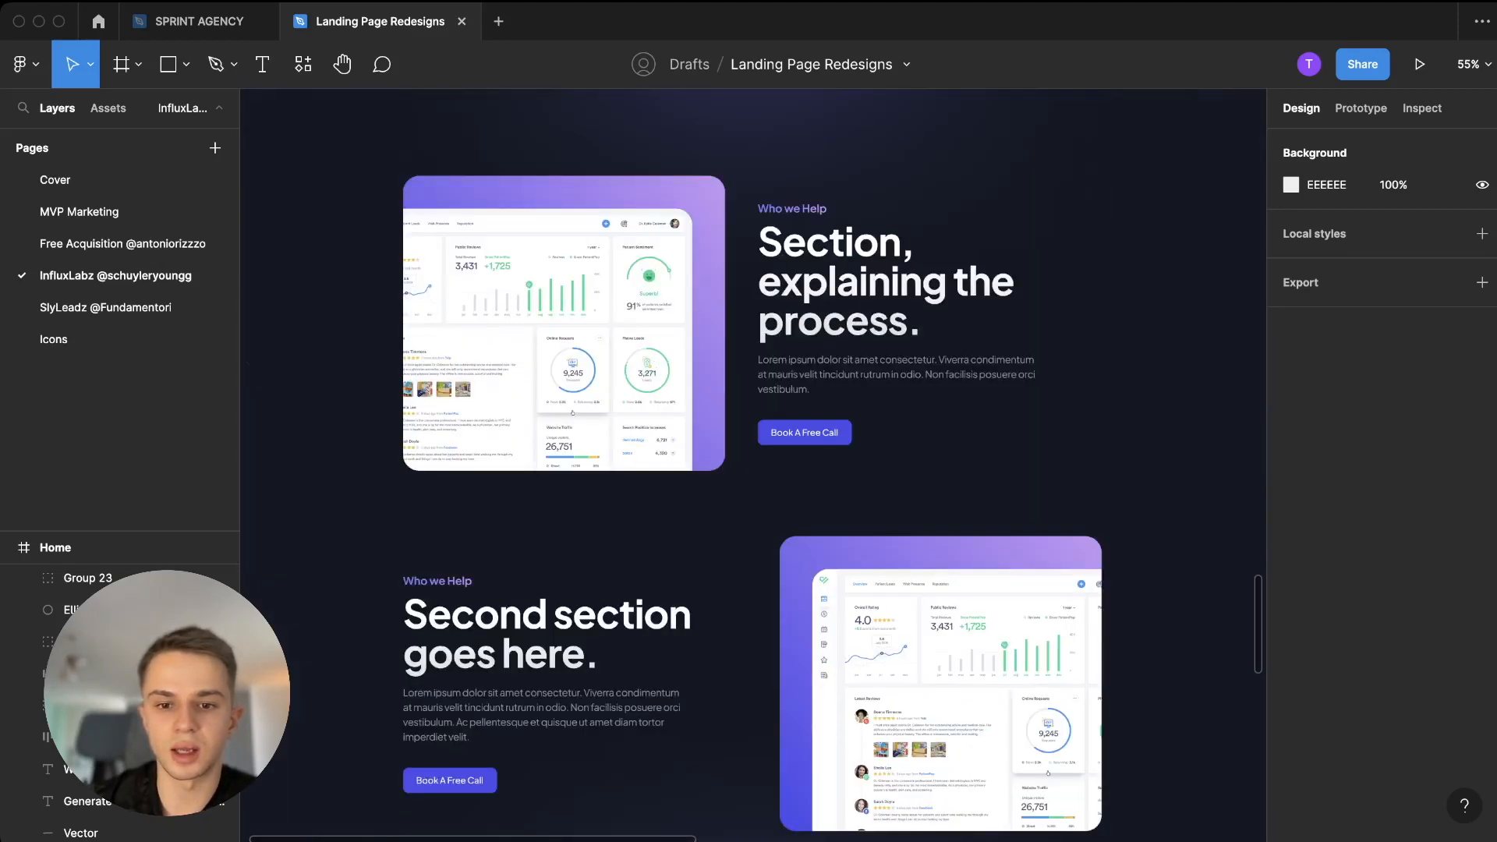
pyautogui.scroll(-3)
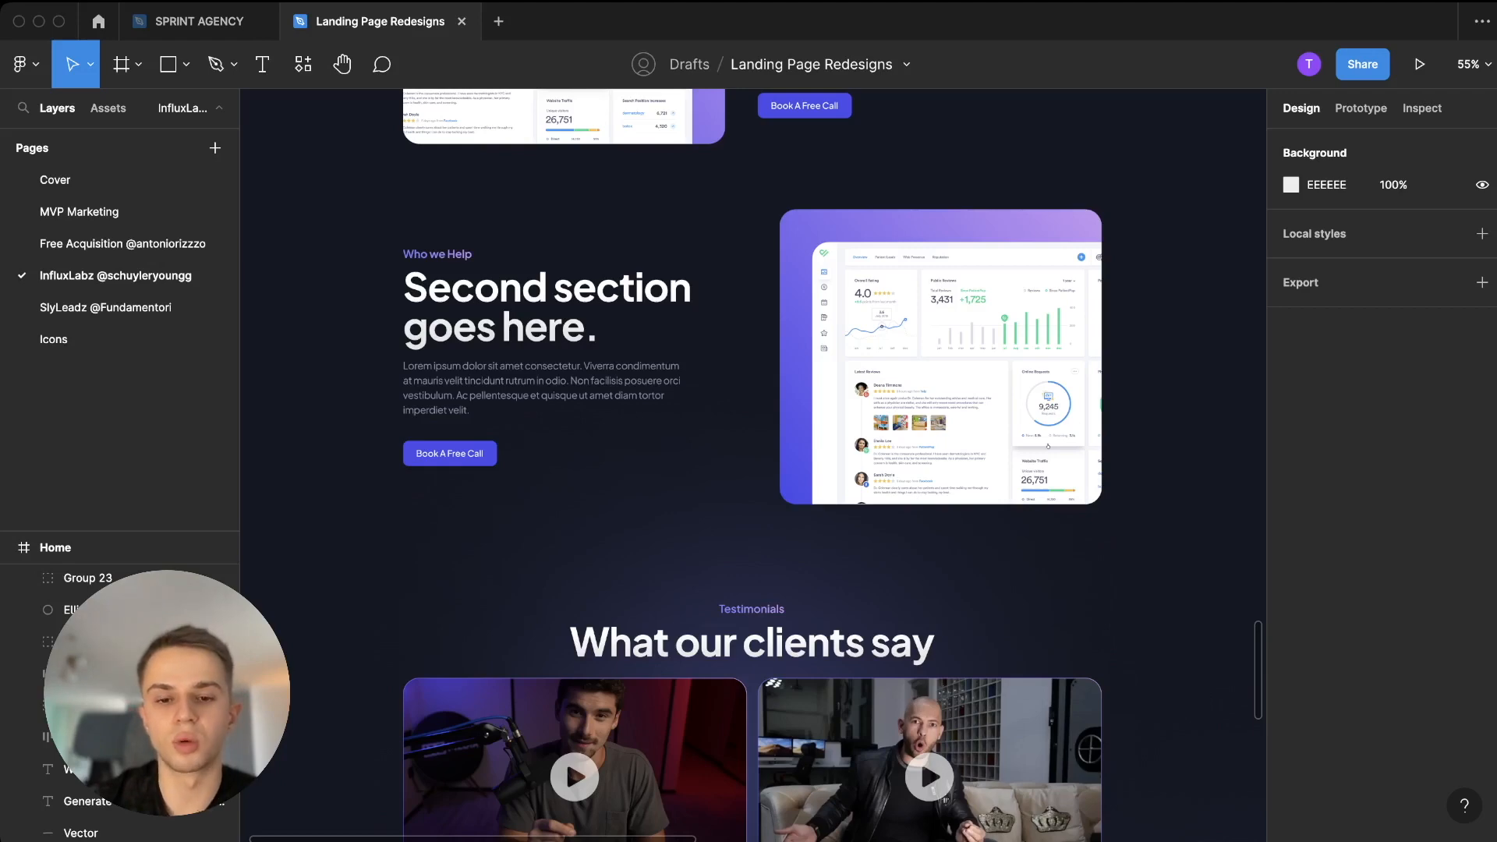
pyautogui.scroll(3)
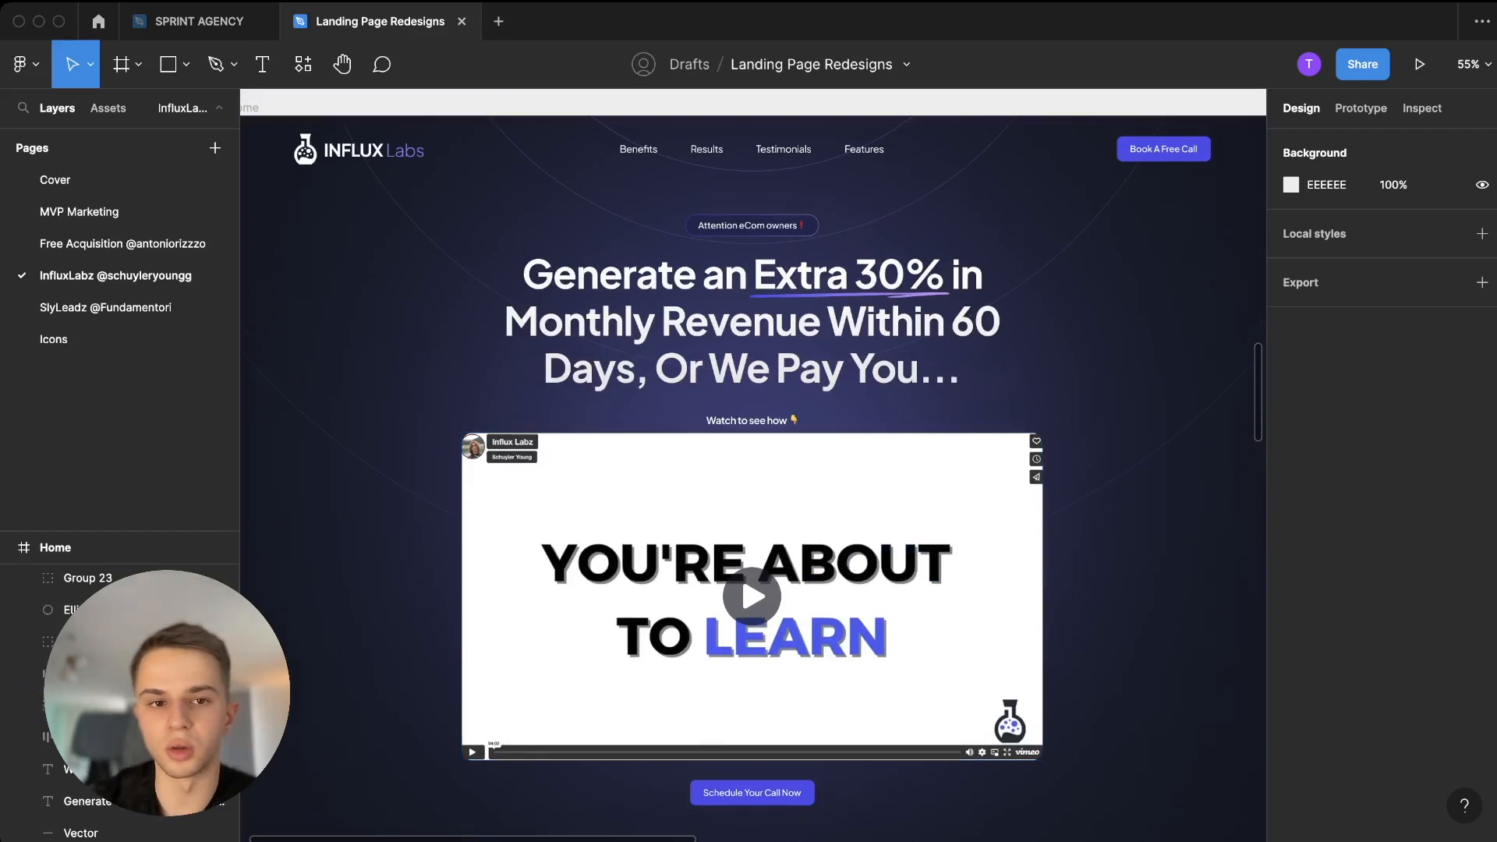
pyautogui.click(751, 149)
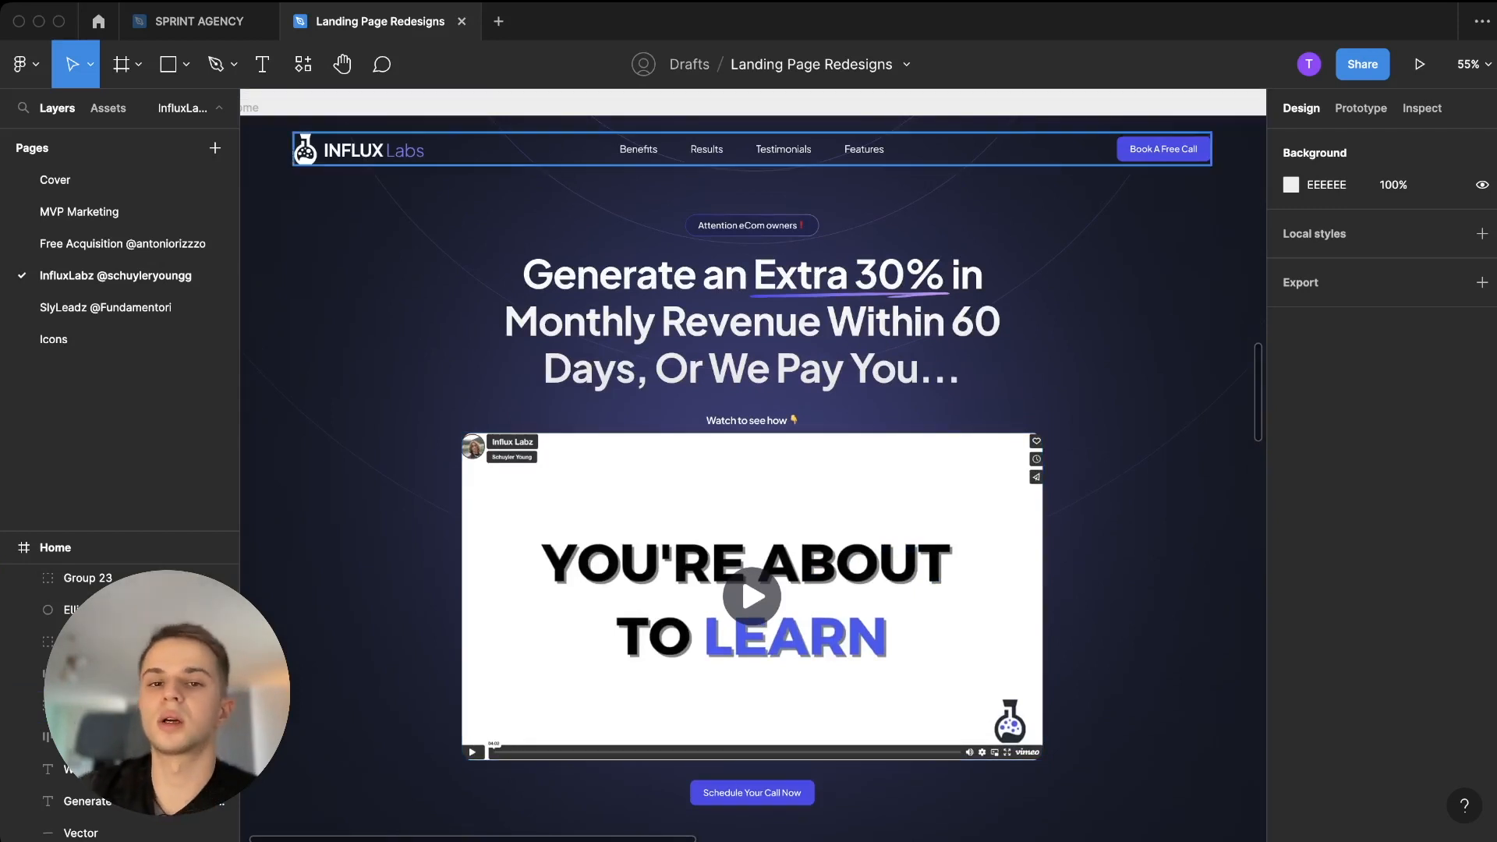